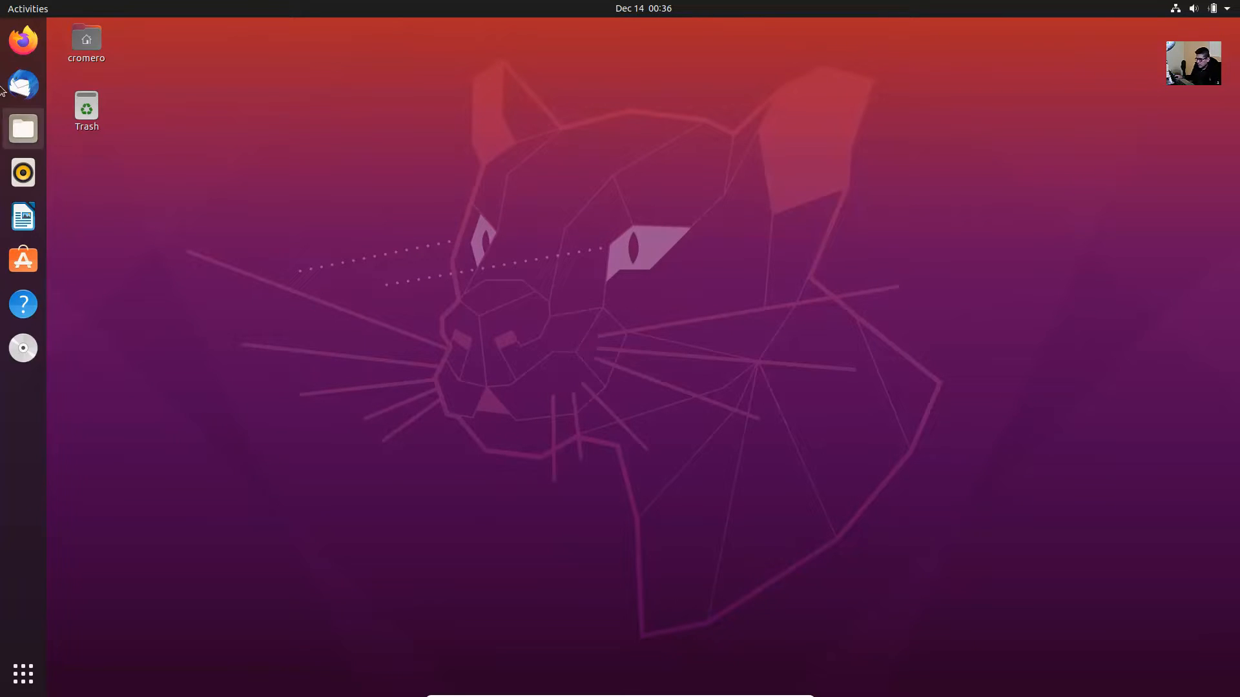
{"action": "mouse_move", "coordinate": [22, 39]}
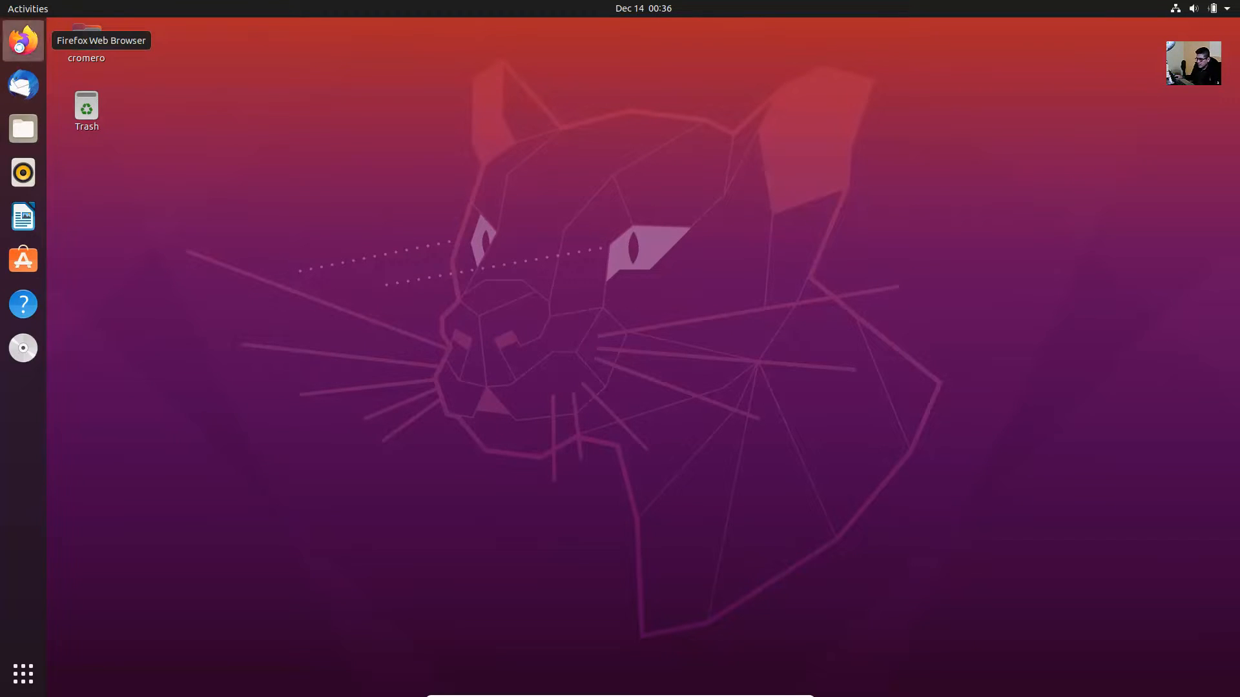
Launch Firefox from the dock, landing on a blank new tab
{"action": "left_click", "coordinate": [22, 40]}
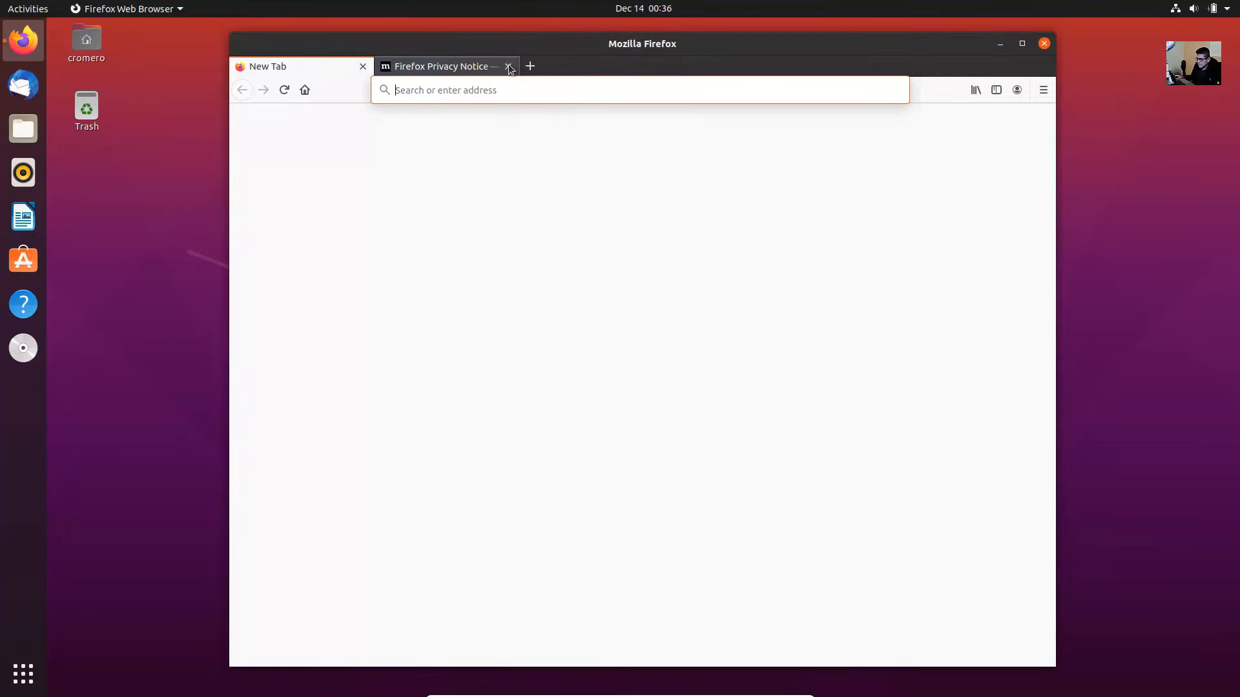
Navigate to techemergente.blogspot.com so the TechEmergente blog home page loads
{"action": "left_click", "coordinate": [639, 89]}
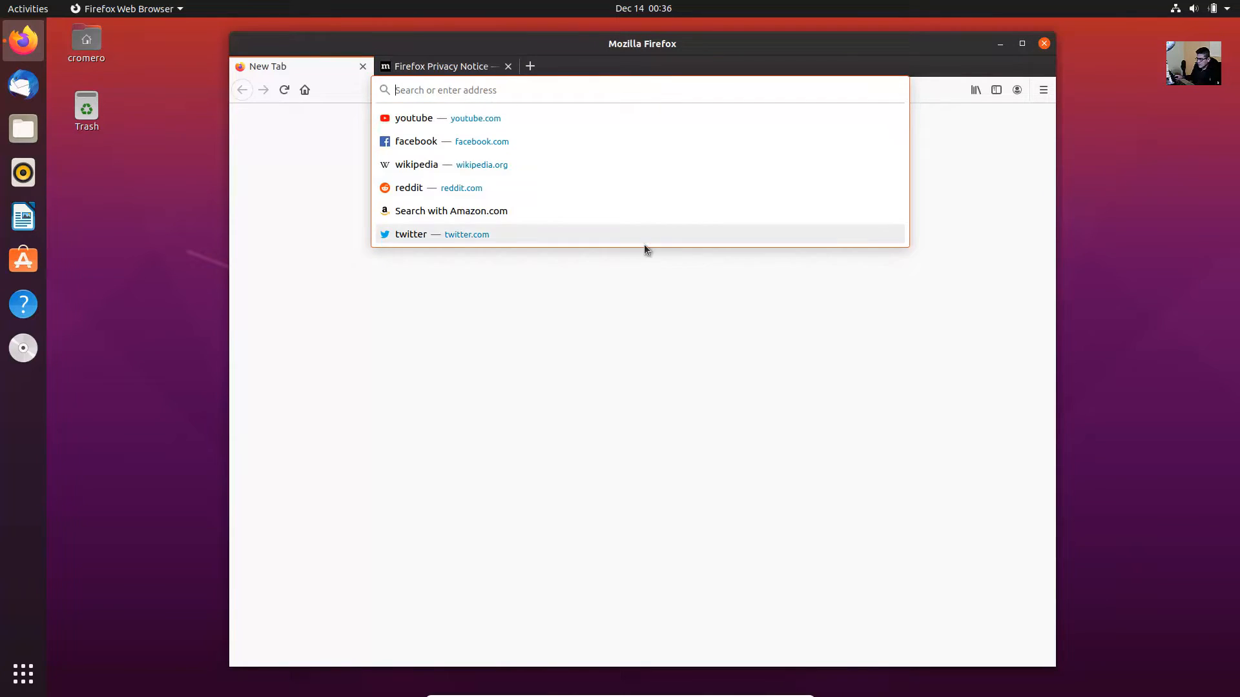
{"action": "type", "text": "techemergente.blogspot.com"}
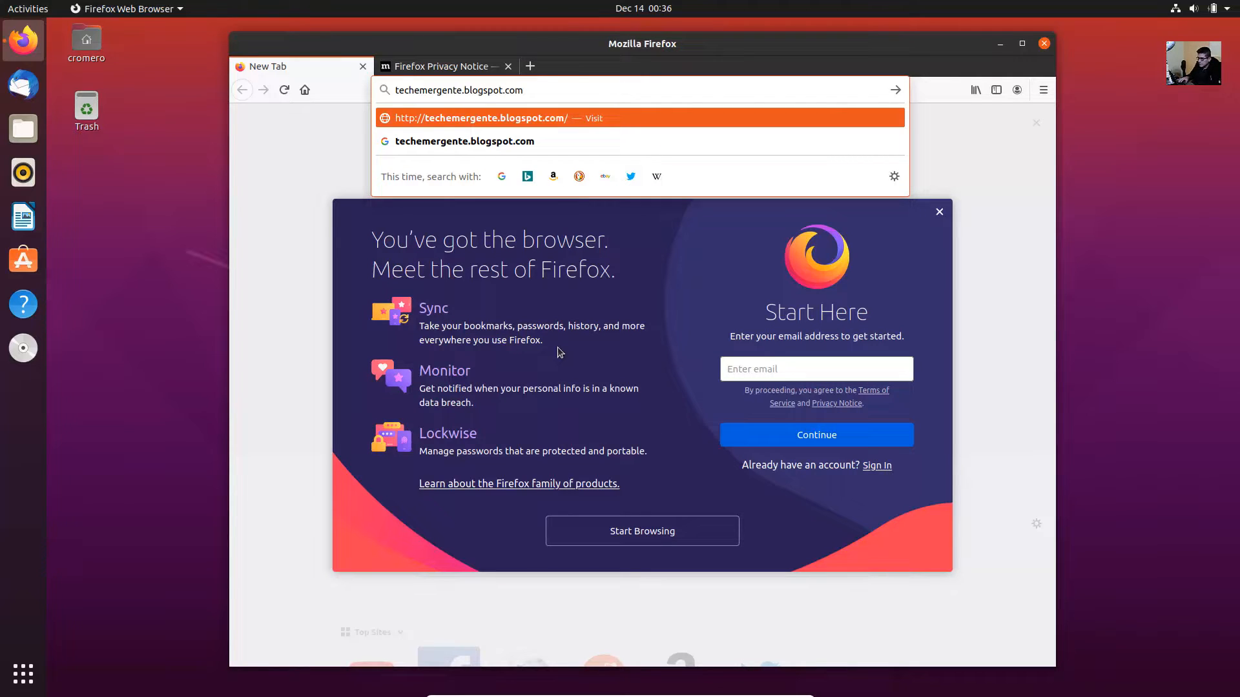
{"action": "key", "text": "Return"}
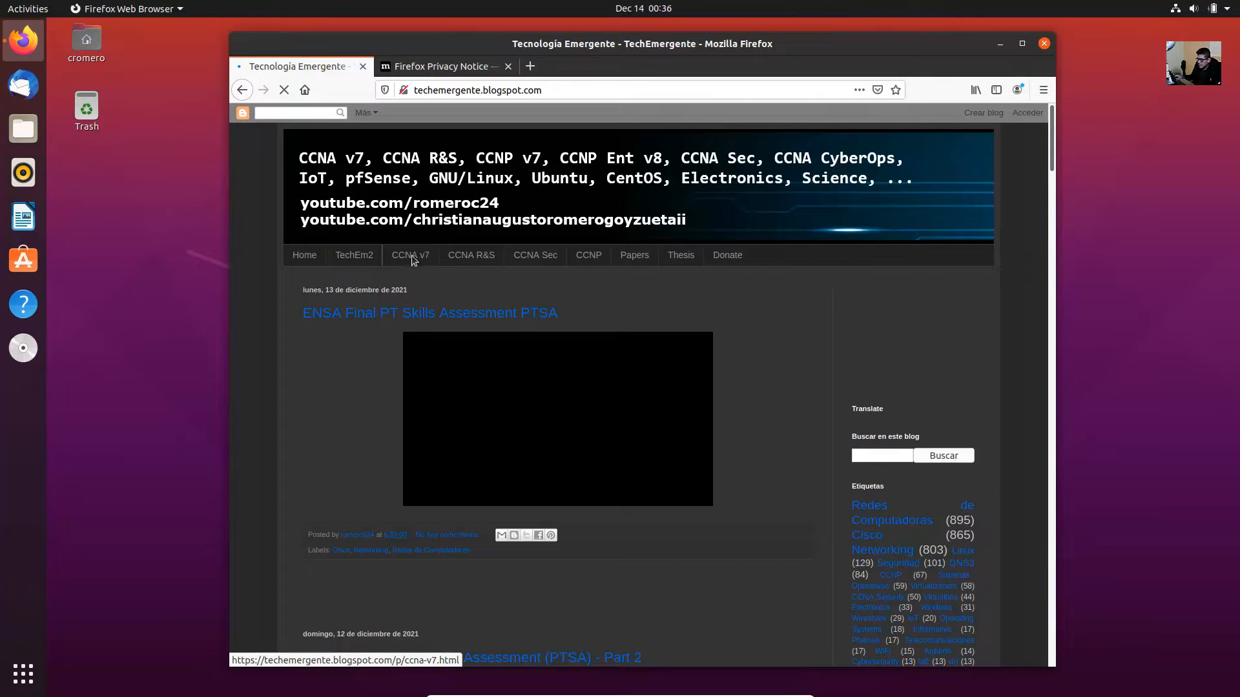
From the CCNA v7 page, follow the Packet Tracer 8.1.0 for Ubuntu link to its Google Drive page
{"action": "left_click", "coordinate": [410, 255]}
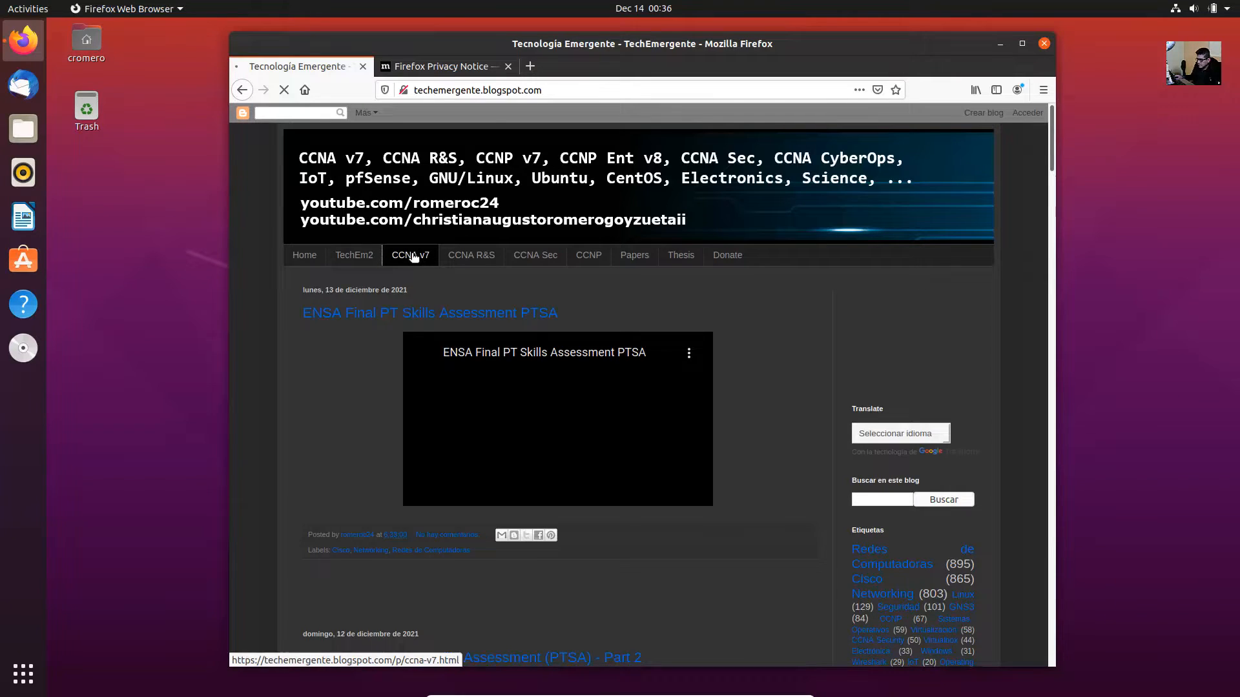
{"action": "left_click", "coordinate": [409, 255]}
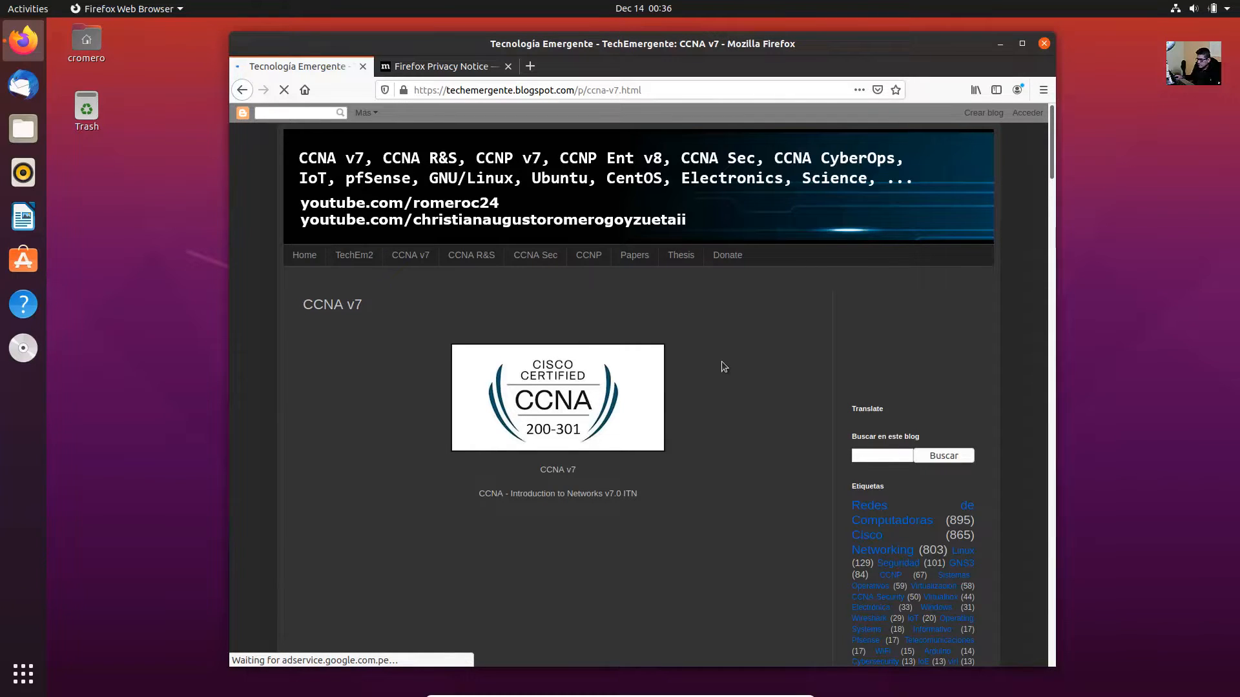
{"action": "scroll", "scroll_direction": "down", "scroll_amount": 3}
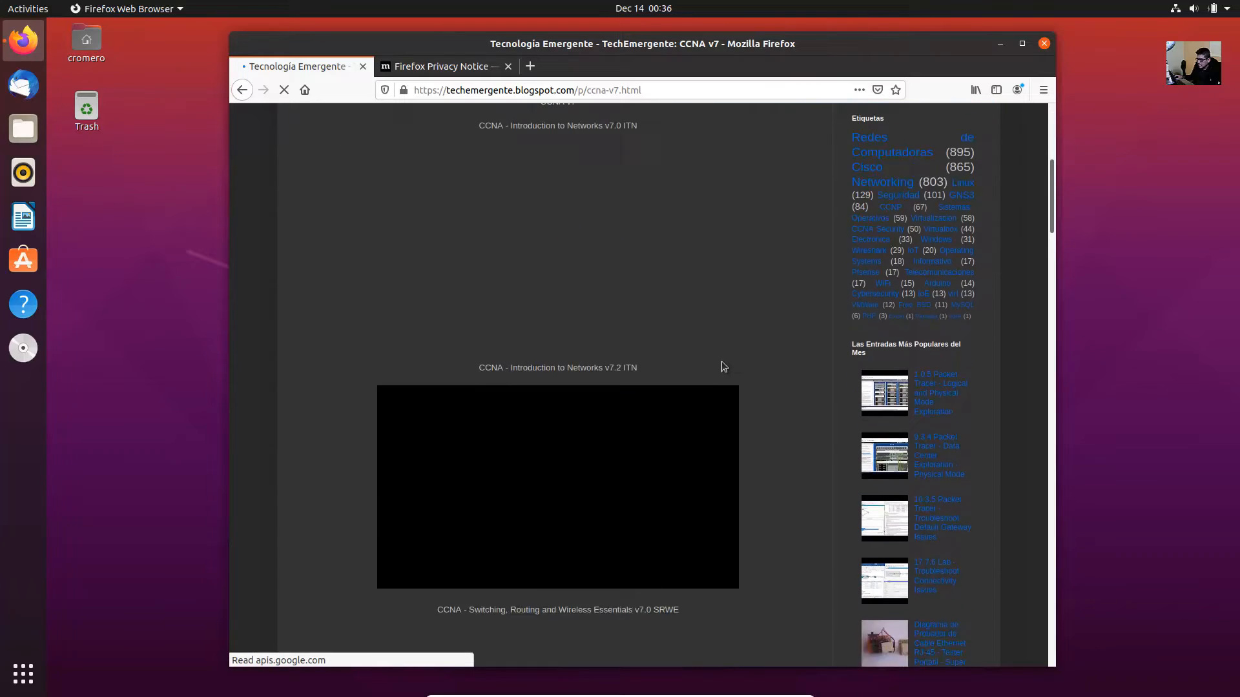
{"action": "scroll", "scroll_direction": "down", "scroll_amount": 3}
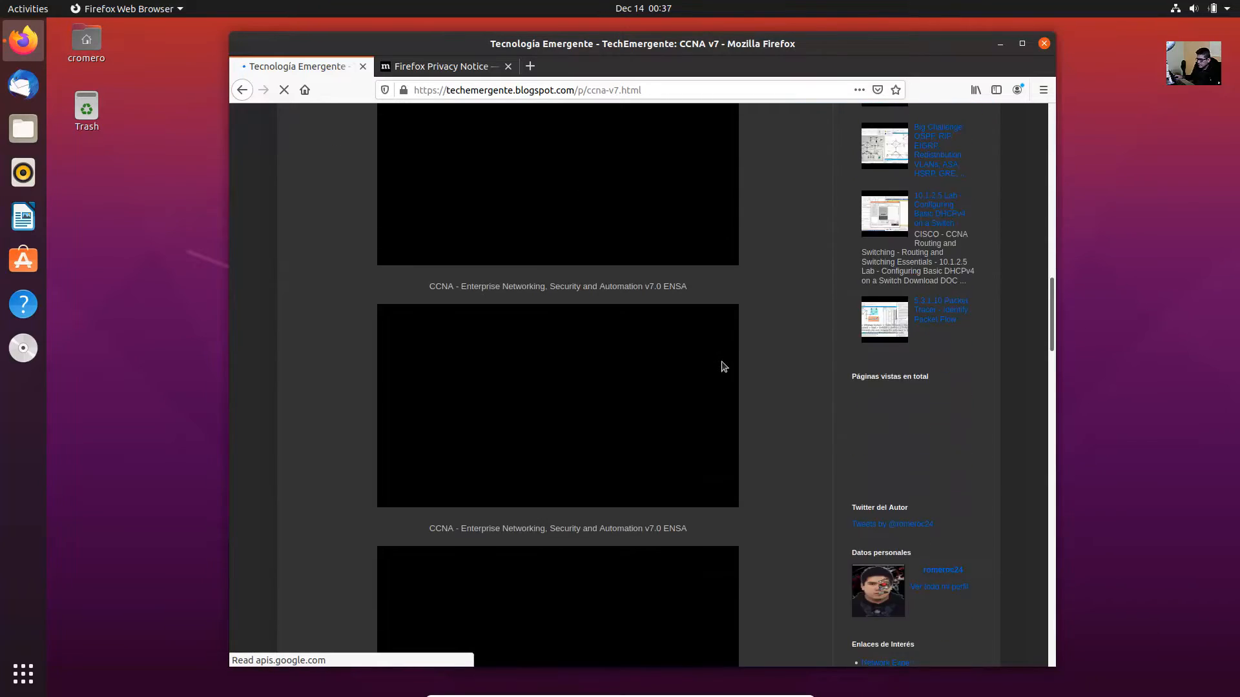
{"action": "scroll", "scroll_direction": "down", "scroll_amount": 3}
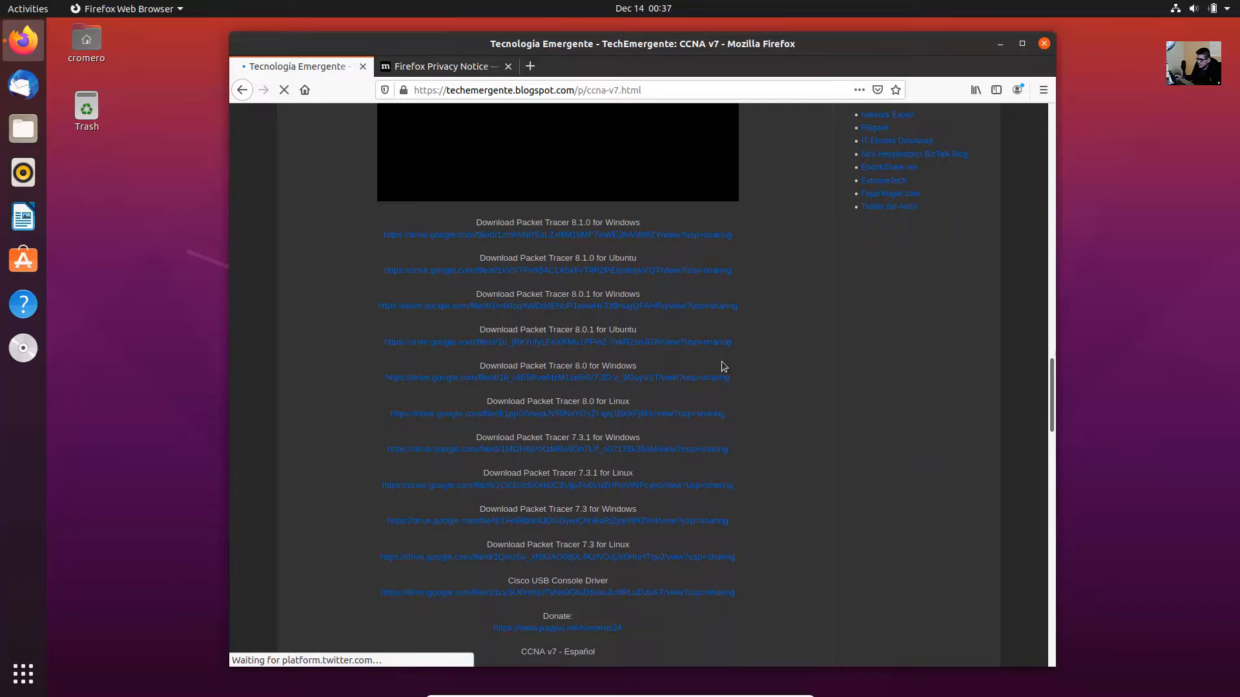
{"action": "scroll", "scroll_direction": "down", "scroll_amount": 3}
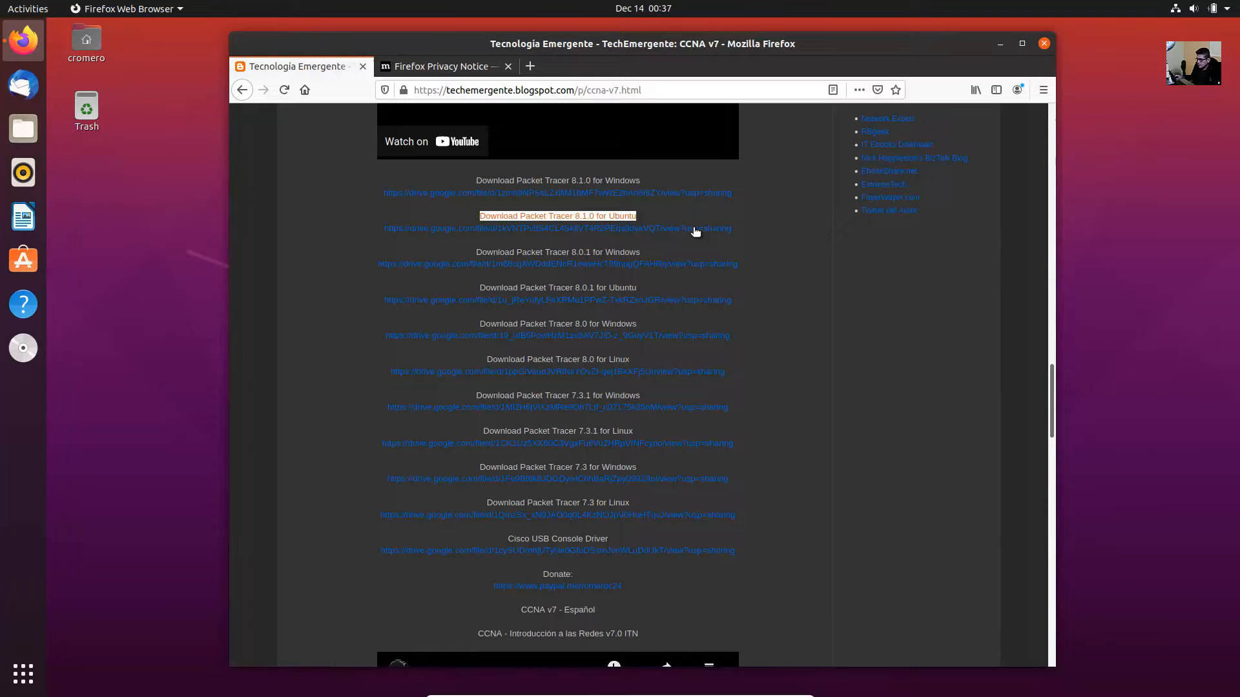
{"action": "left_click", "coordinate": [556, 215]}
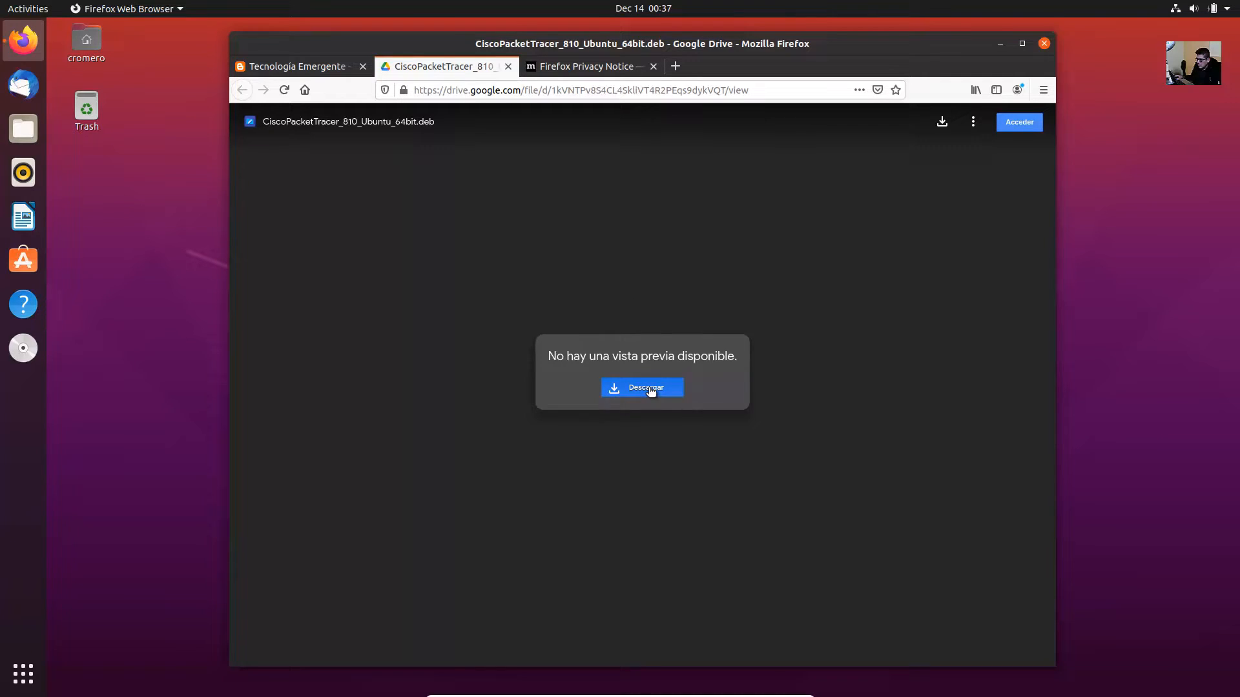
Download CiscoPacketTracer_810_Ubuntu_64bit.deb anyway past the virus-scan warning and save it to disk
{"action": "left_click", "coordinate": [641, 388]}
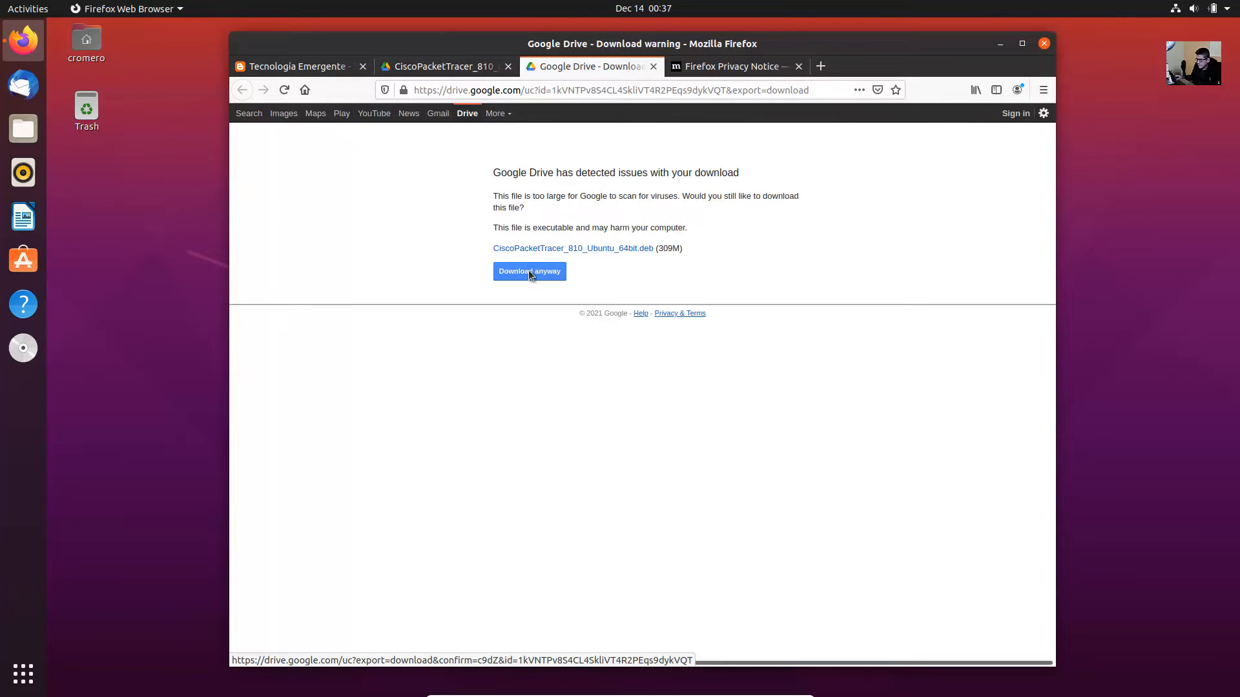
{"action": "left_click", "coordinate": [529, 271]}
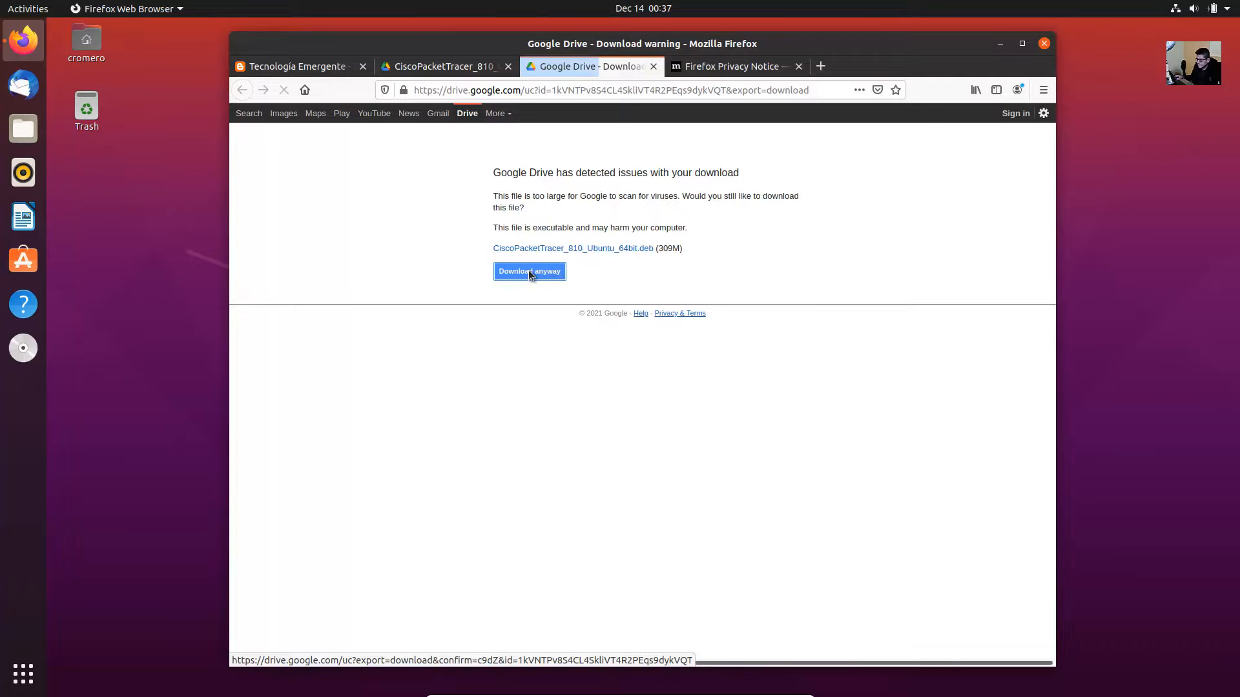
{"action": "left_click", "coordinate": [528, 271]}
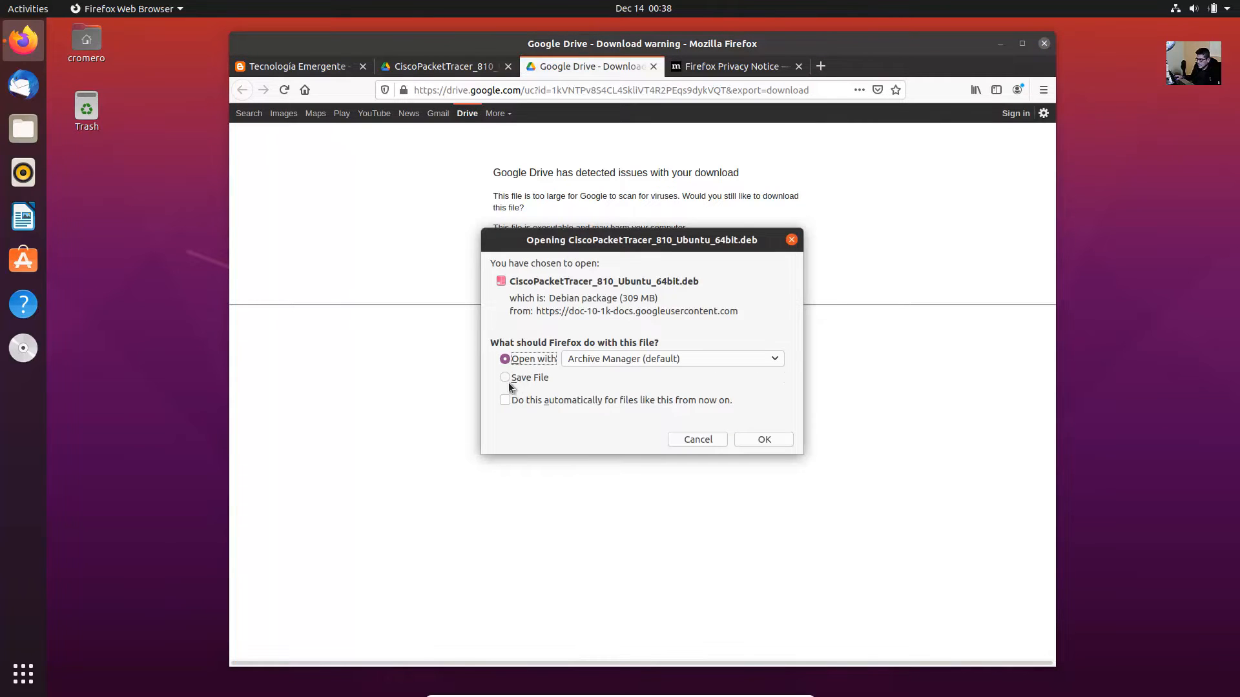
{"action": "left_click", "coordinate": [505, 378]}
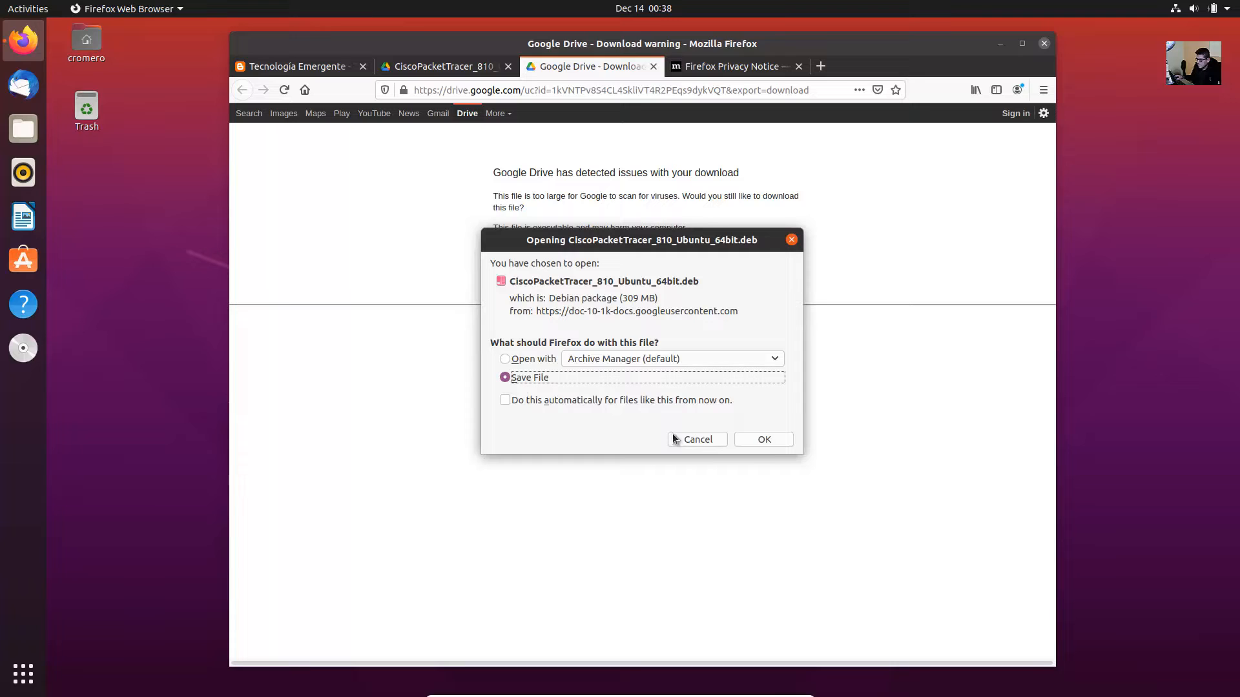
{"action": "left_click", "coordinate": [762, 439]}
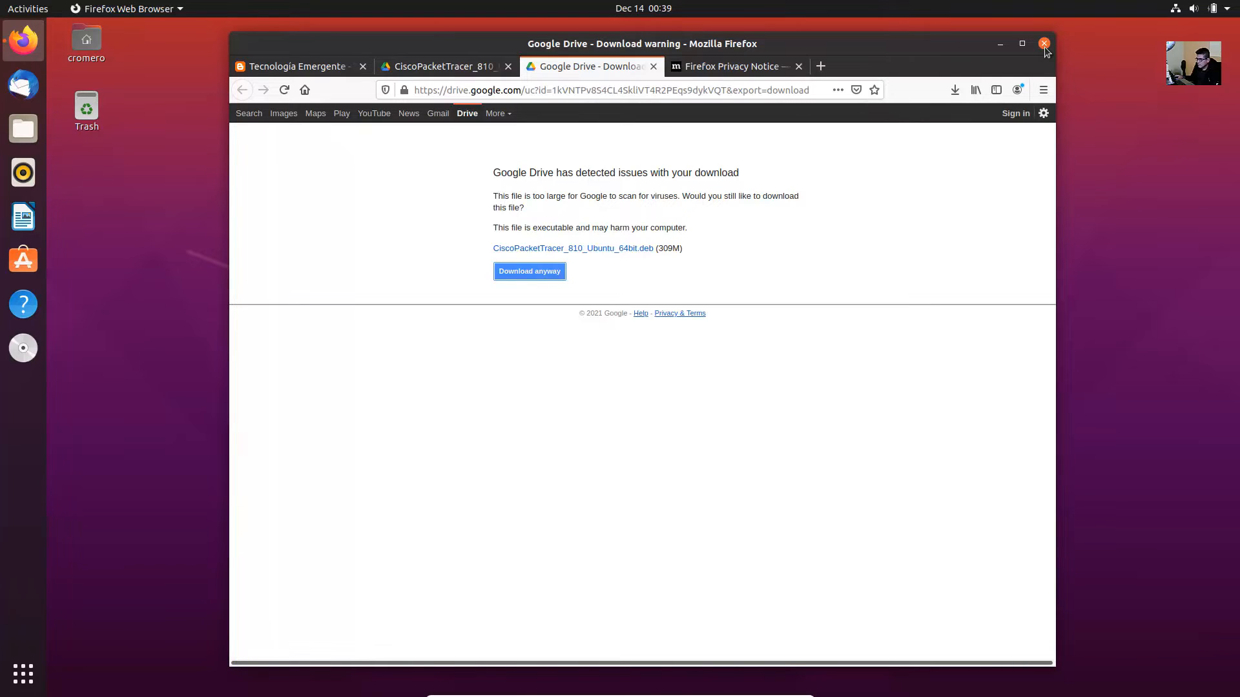
{"action": "mouse_move", "coordinate": [1043, 43]}
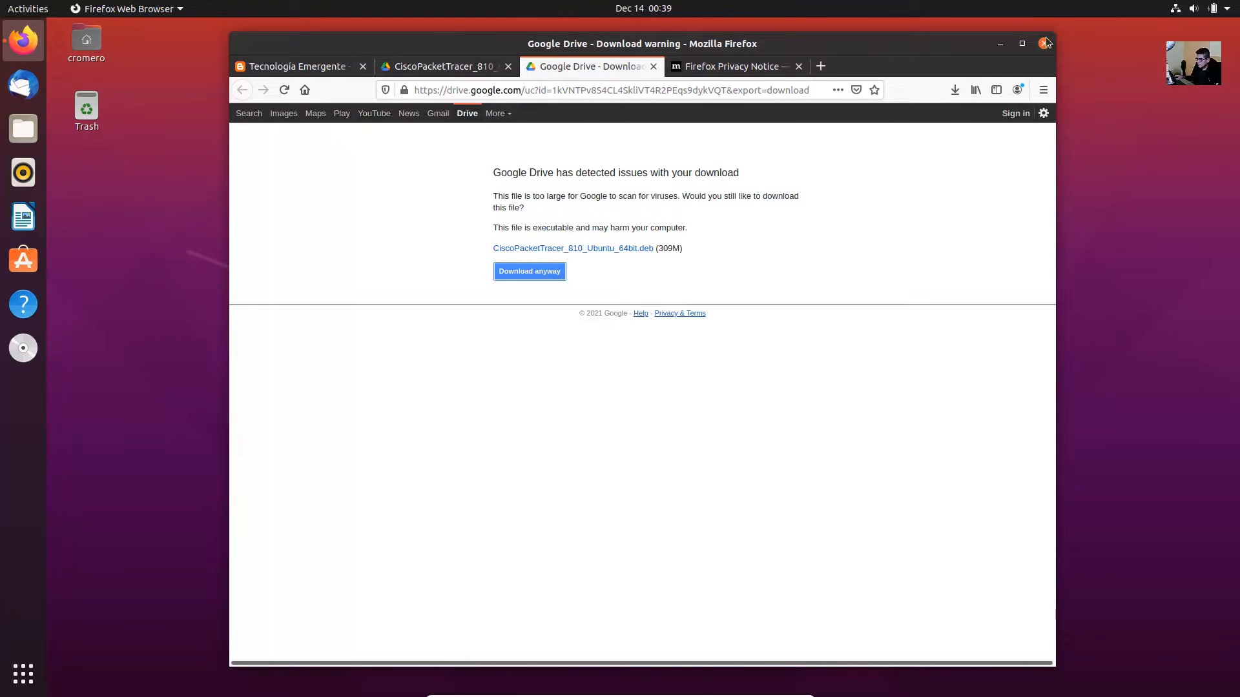
Close Firefox with all four tabs, then search Activities for 'term' to find Terminal
{"action": "left_click", "coordinate": [1044, 43]}
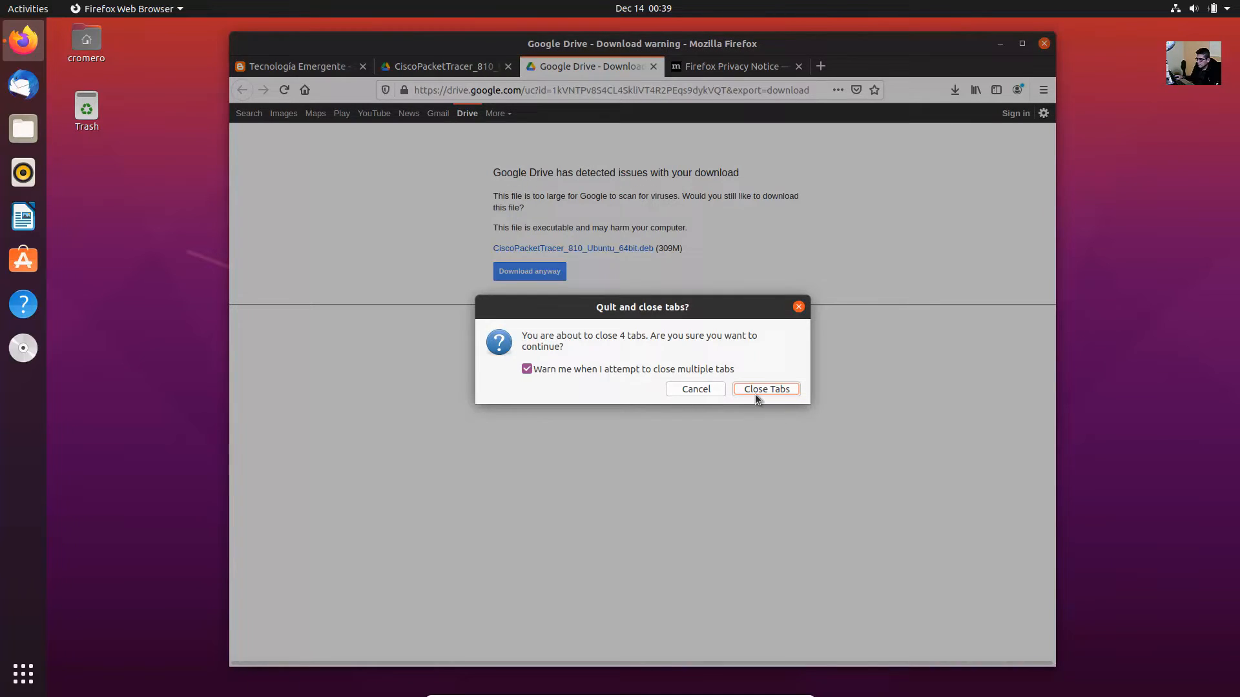
{"action": "left_click", "coordinate": [764, 389]}
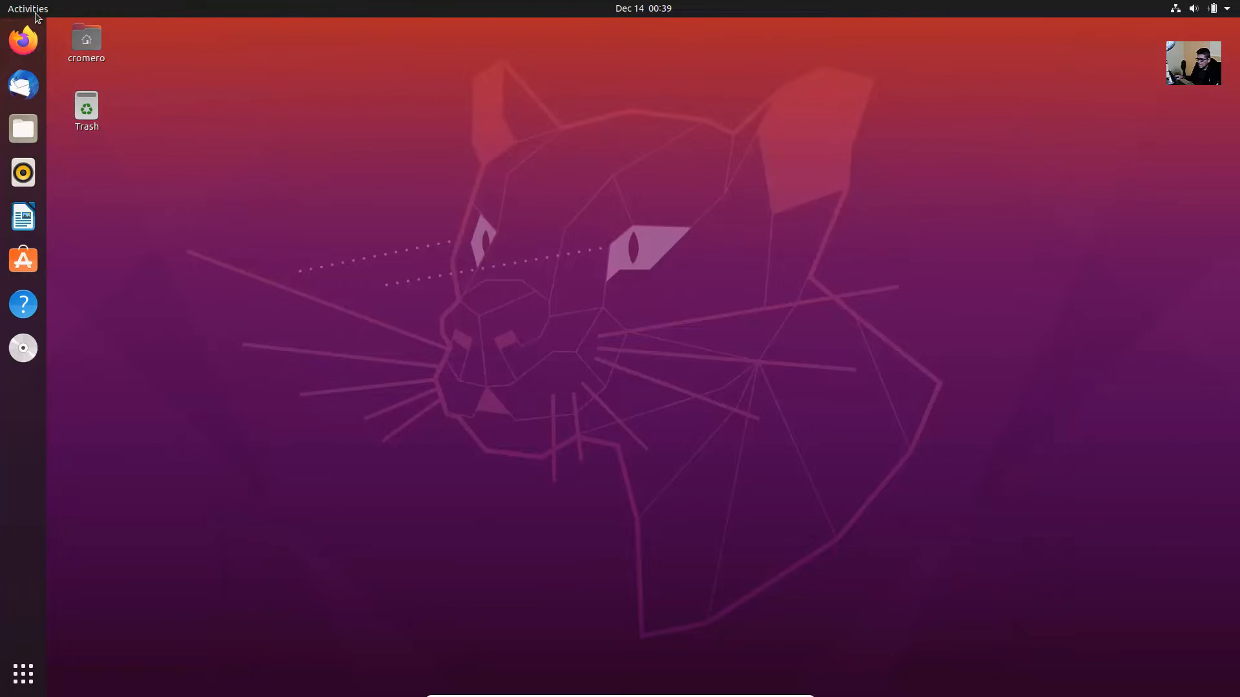
{"action": "type", "text": "term"}
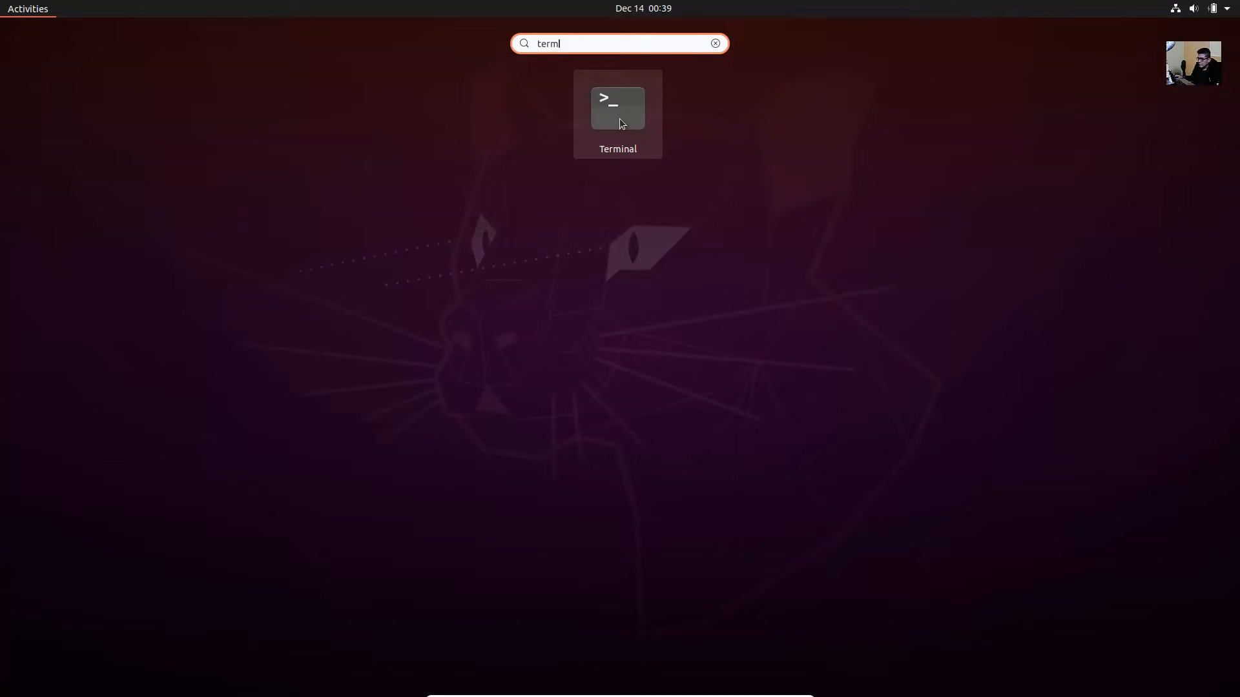
Start a maximized Terminal and run ll to list the home directory in detail
{"action": "left_click", "coordinate": [617, 115]}
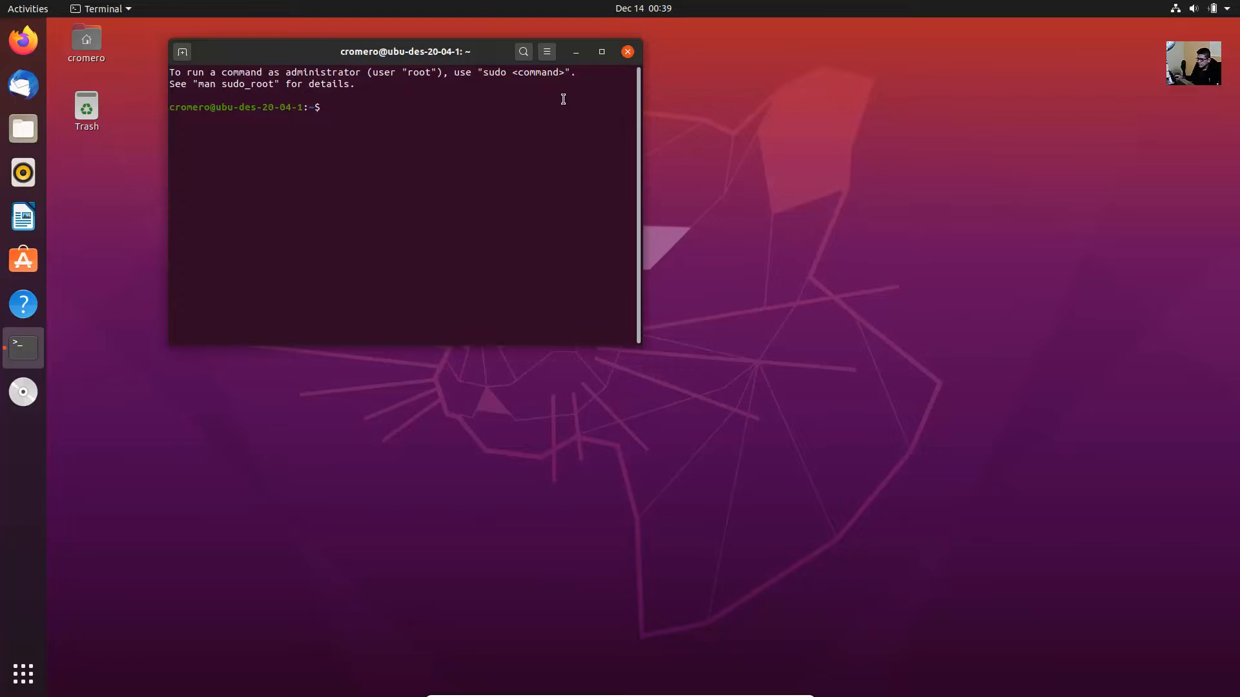
{"action": "left_click", "coordinate": [546, 51]}
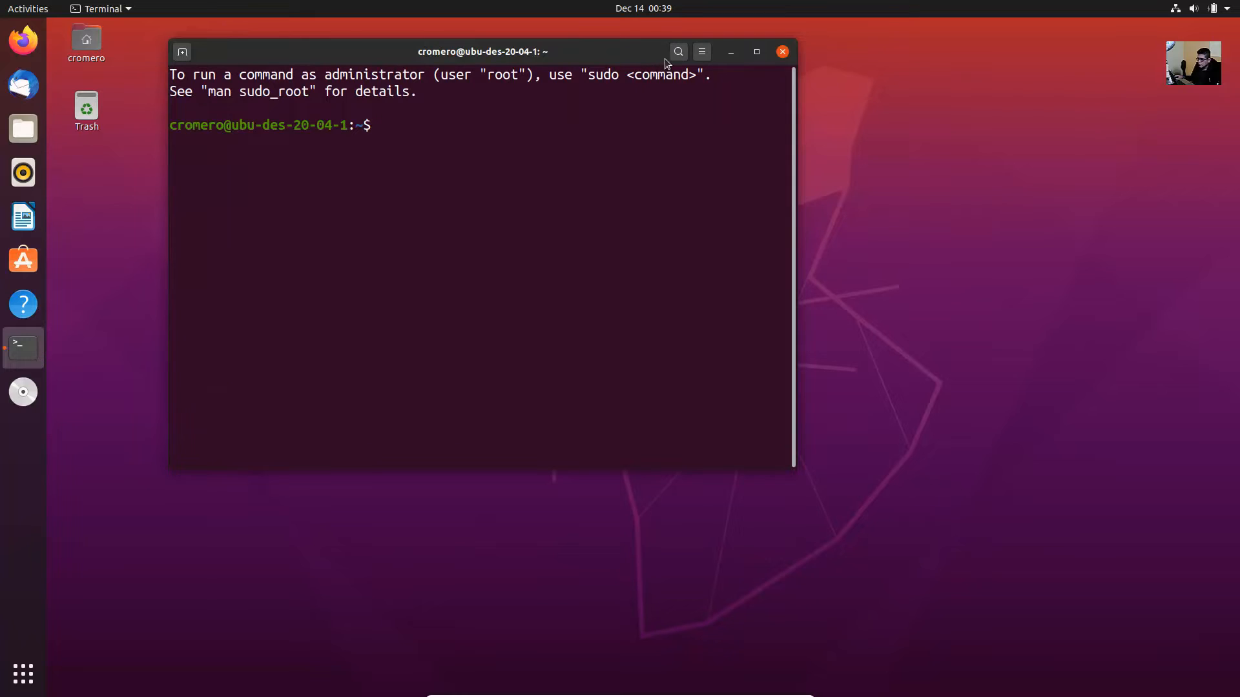
{"action": "left_click", "coordinate": [701, 52]}
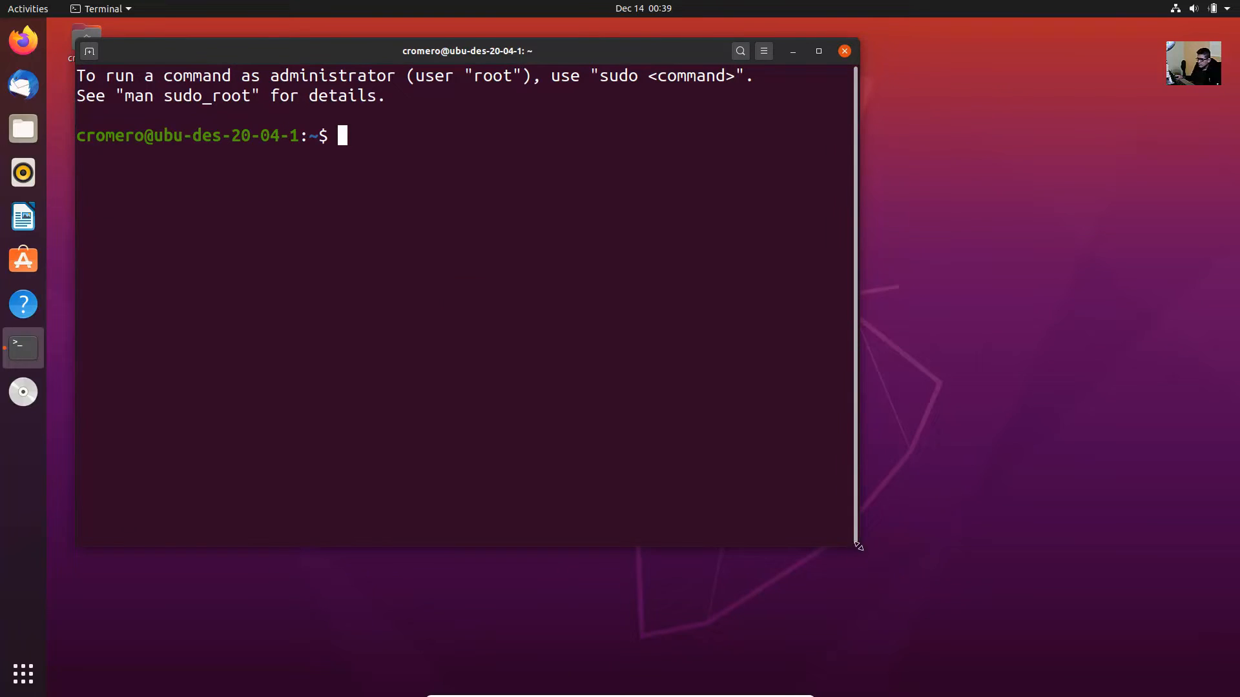
{"action": "left_click_drag", "start_coordinate": [856, 546], "coordinate": [1205, 672]}
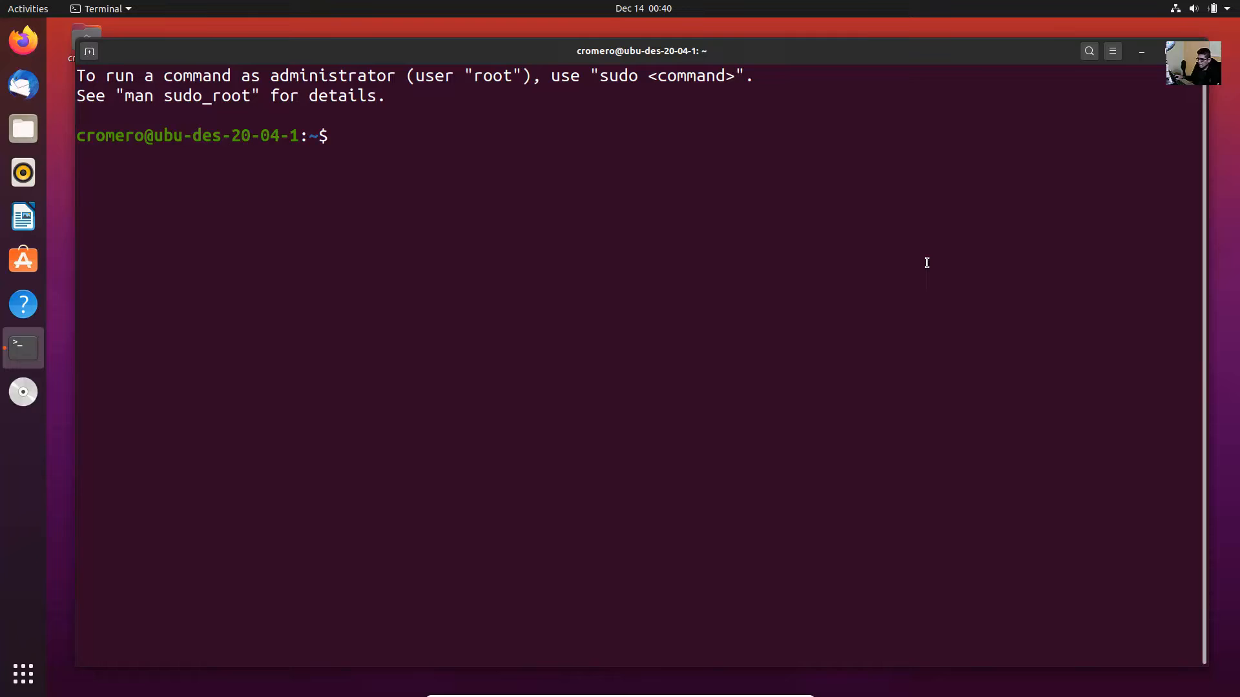
{"action": "type", "text": "ll"}
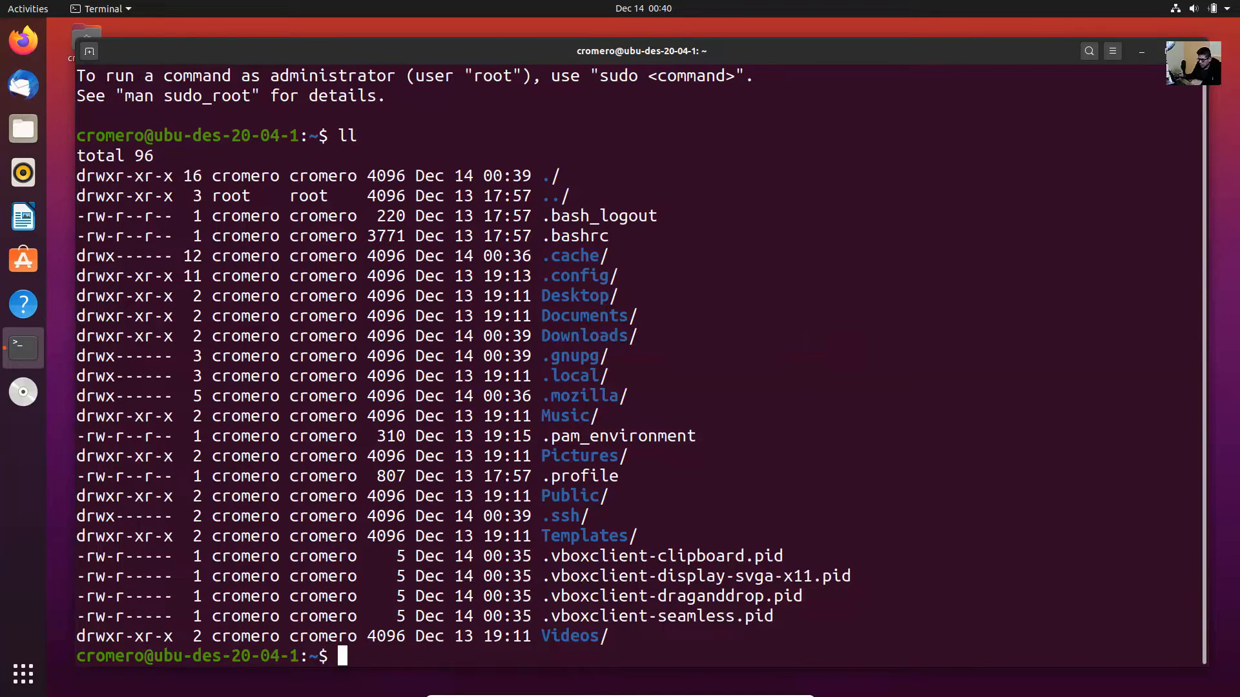
Change into ~/Downloads and list it, showing CiscoPacketTracer_810_Ubuntu_64bit.deb
{"action": "type", "text": "cd"}
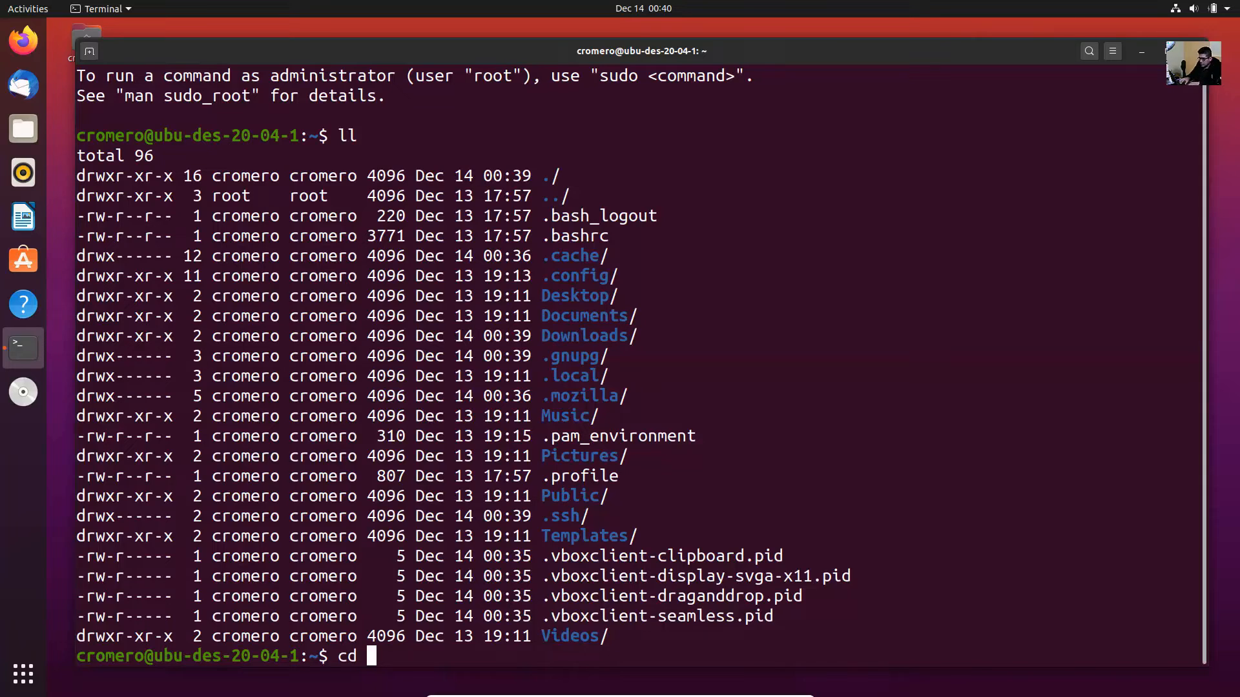
{"action": "type", "text": "Dow"}
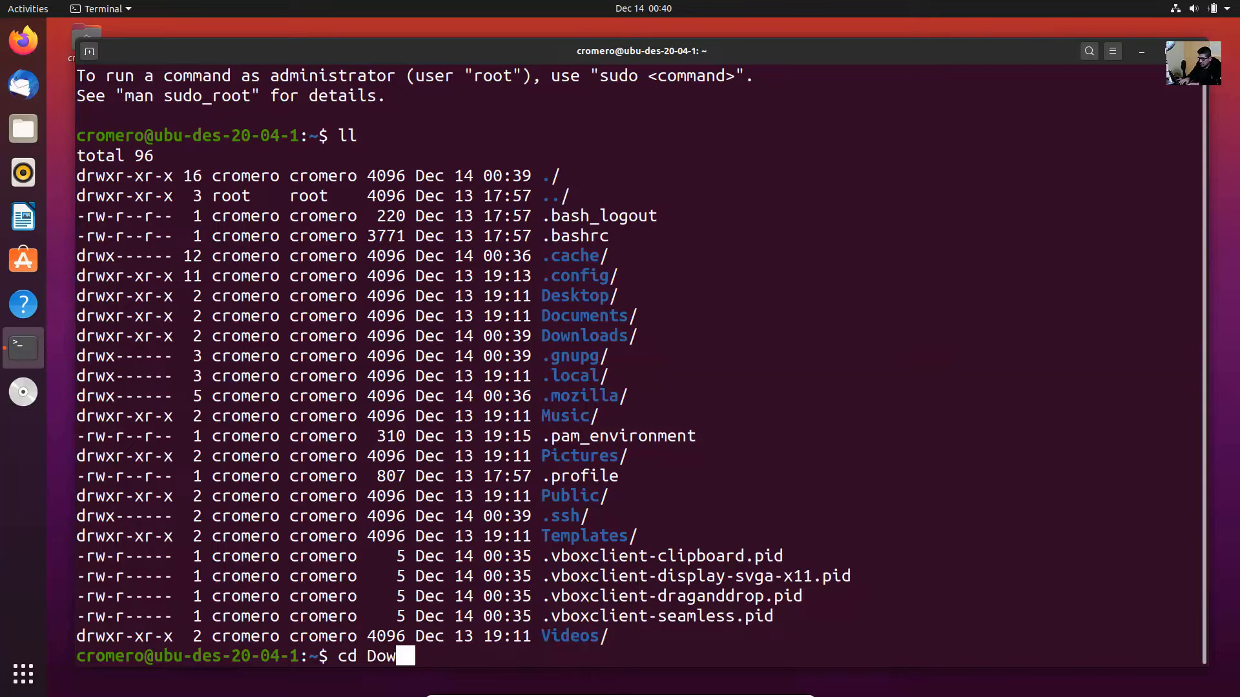
{"action": "key", "text": "Tab"}
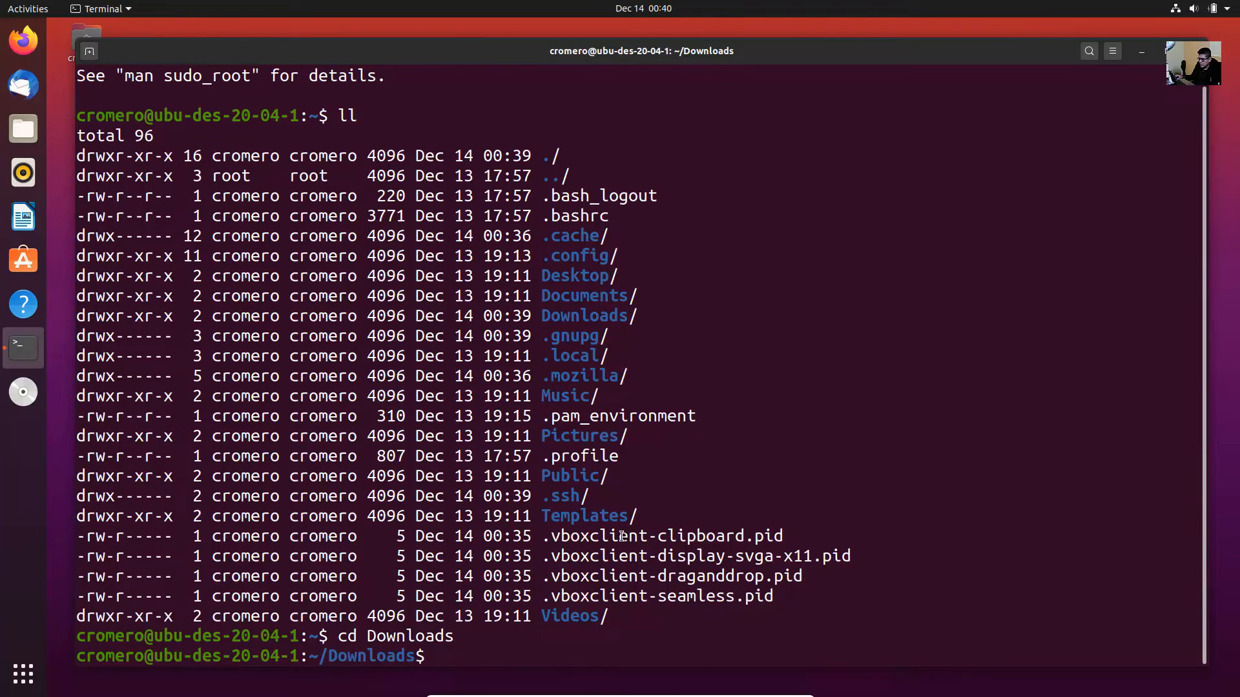
{"action": "type", "text": "ll"}
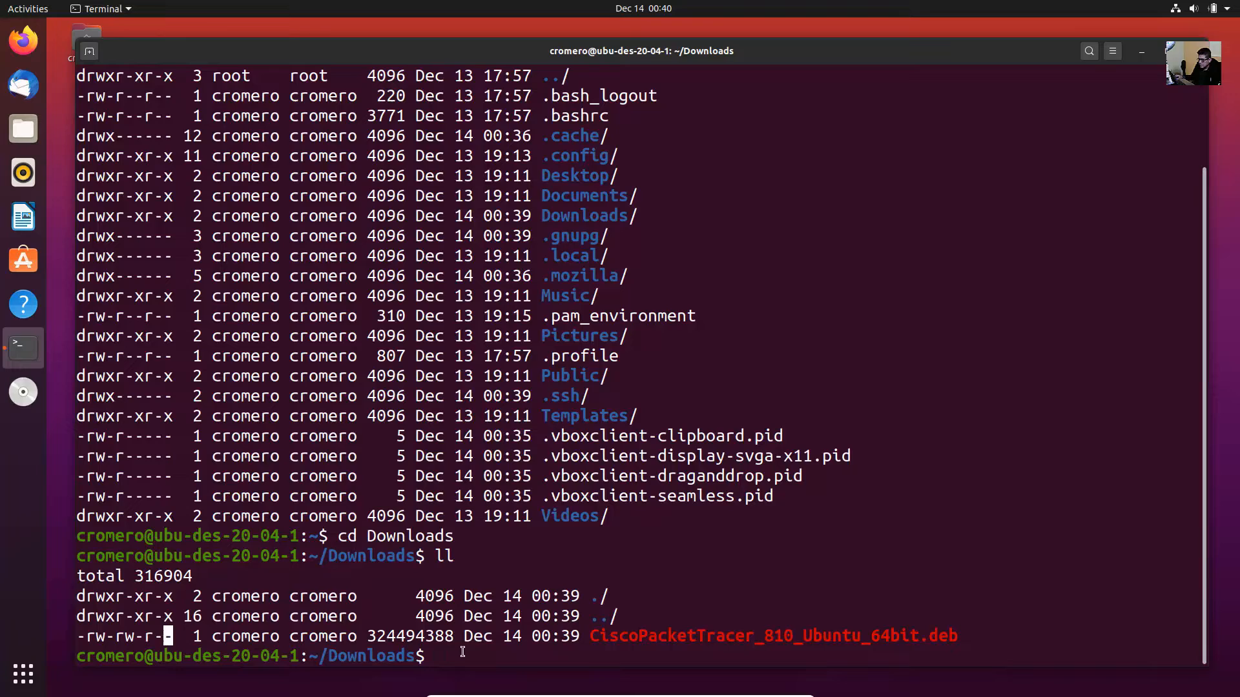
{"action": "type", "text": "sudo chmod +x"}
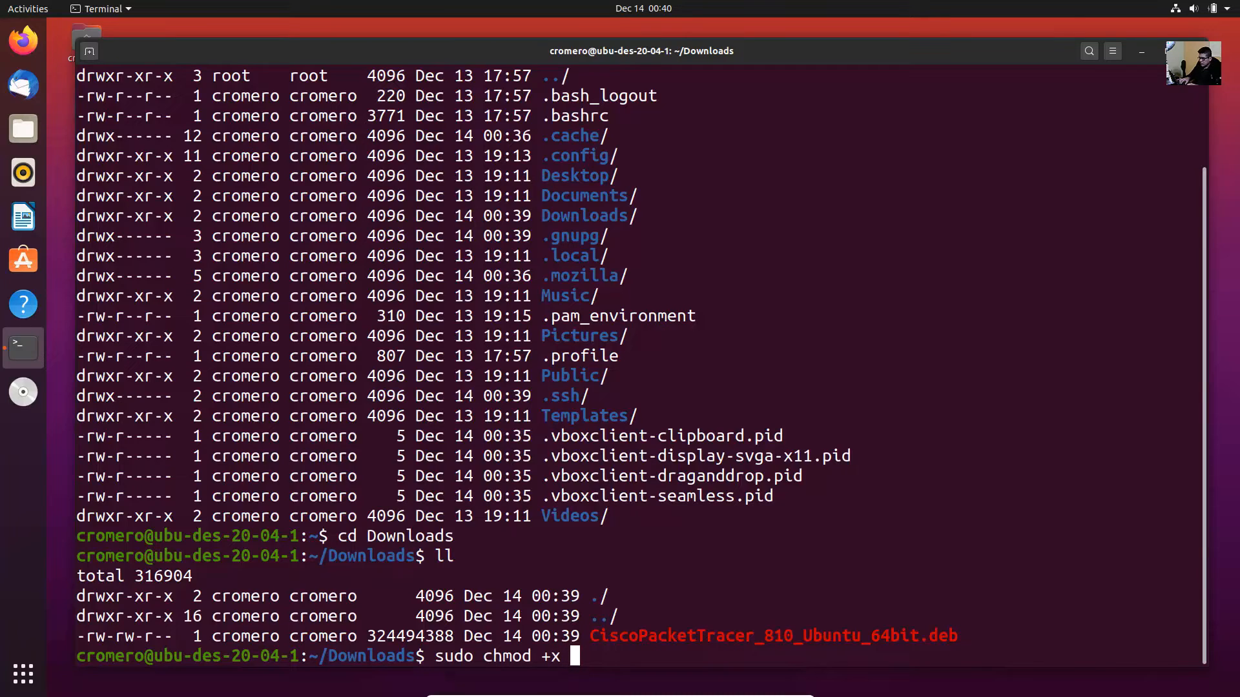
Run sudo chmod +x on CiscoPacketTracer_810_Ubuntu_64bit.deb and confirm -rwxrwxr-x in a fresh listing
{"action": "type", "text": "CiscoPacketTracer_810_Ubuntu_64bit.deb"}
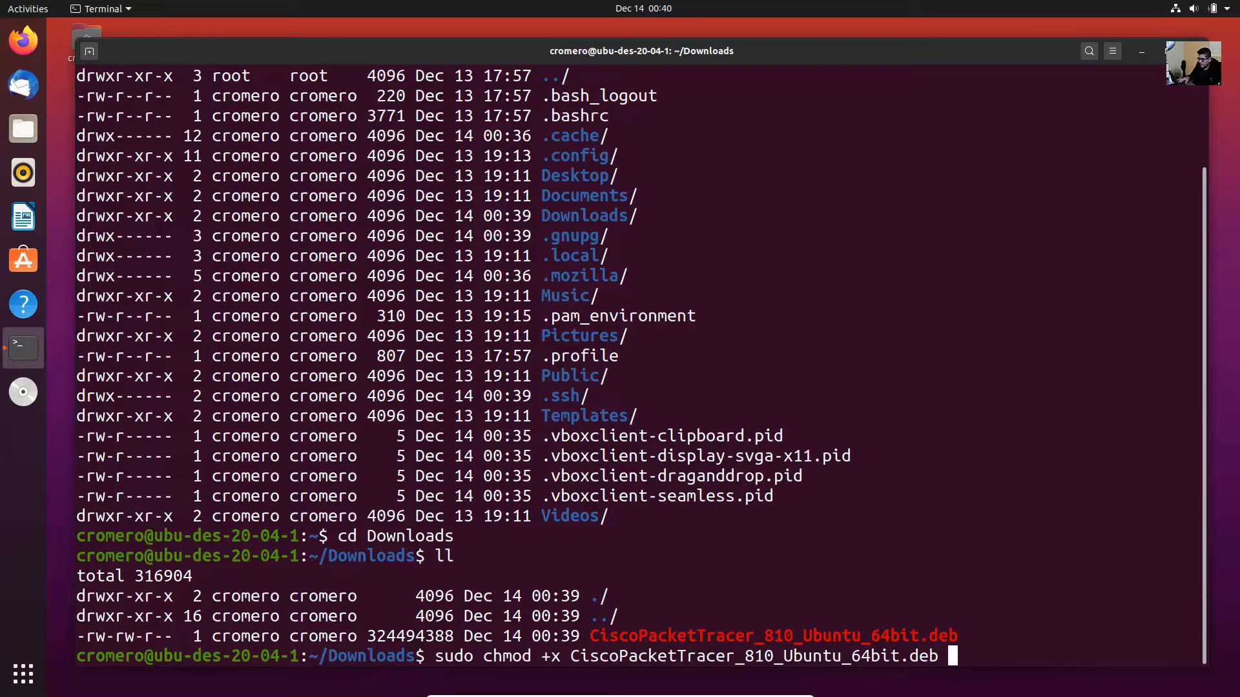
{"action": "key", "text": "Return"}
{"action": "type", "text": "ll"}
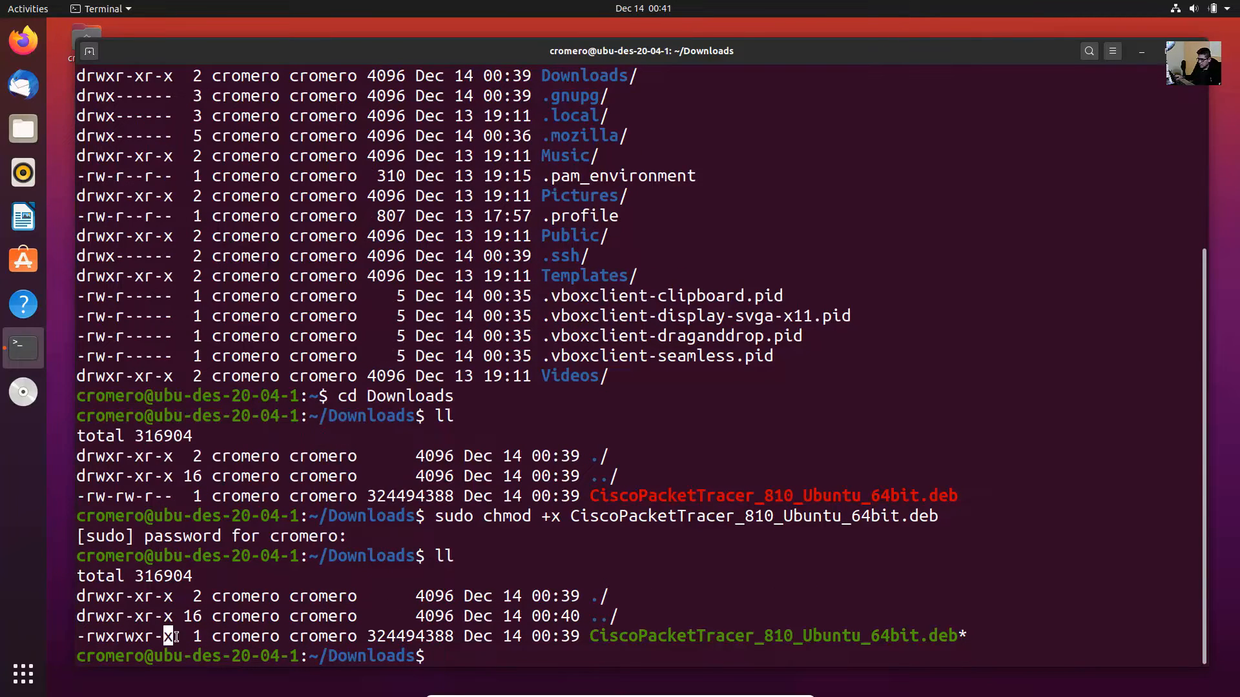
{"action": "double_click", "coordinate": [774, 635]}
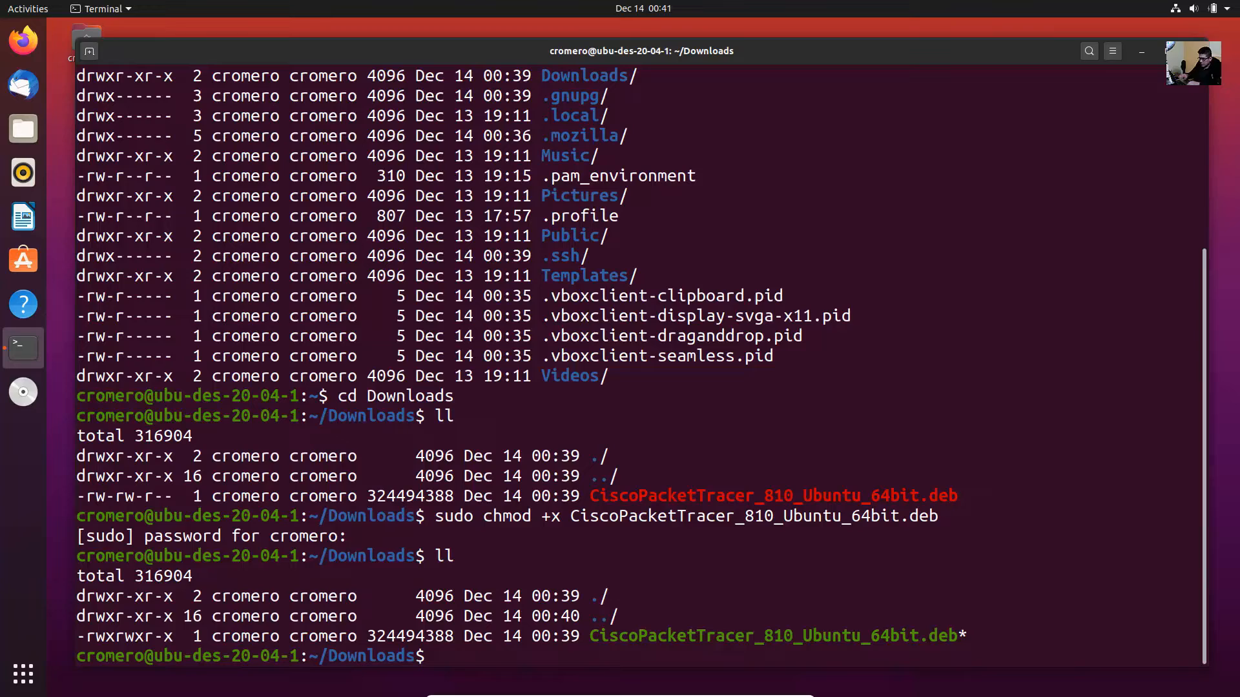
Run sudo apt install ./CiscoPacketTracer_810_Ubuntu_64bit.deb and answer Y, reaching the license agreement
{"action": "type", "text": "sudo apt"}
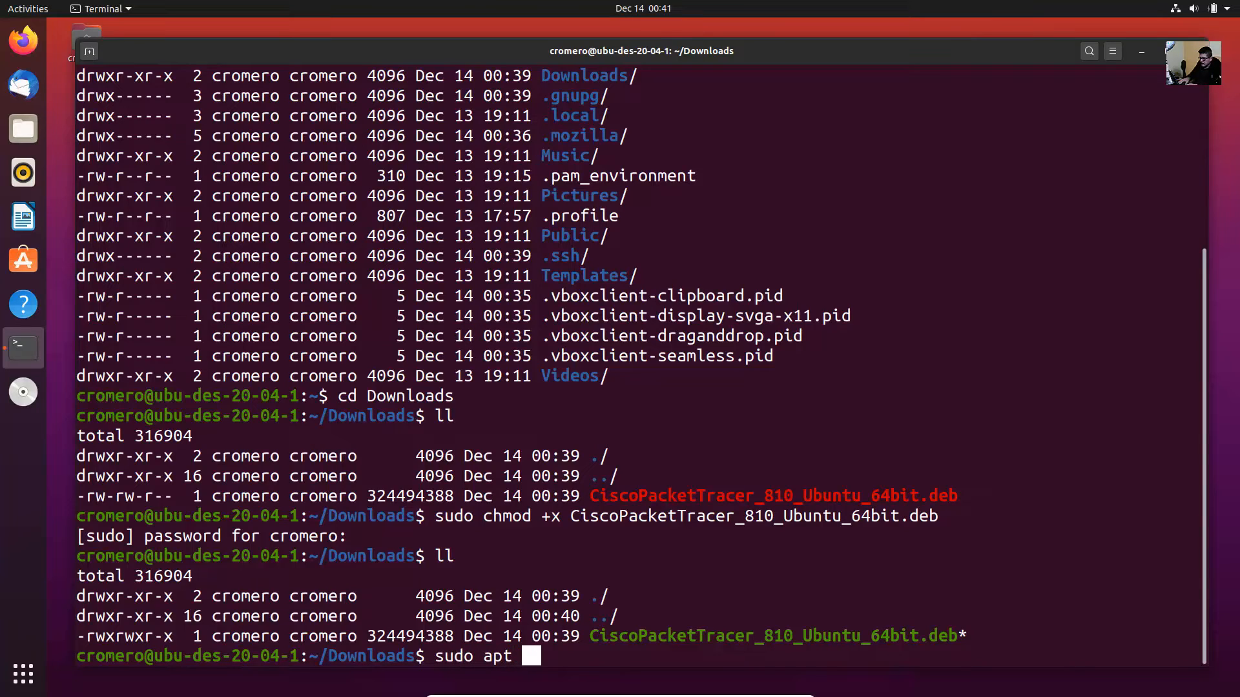
{"action": "type", "text": "install ."}
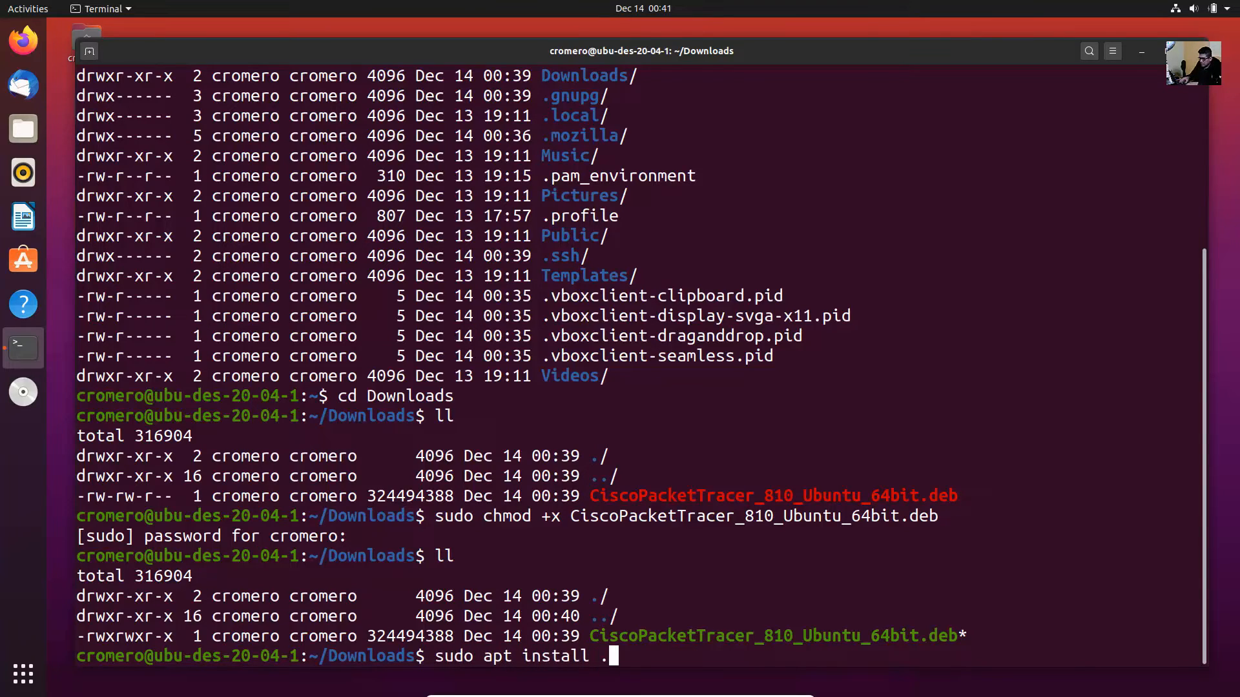
{"action": "type", "text": "C"}
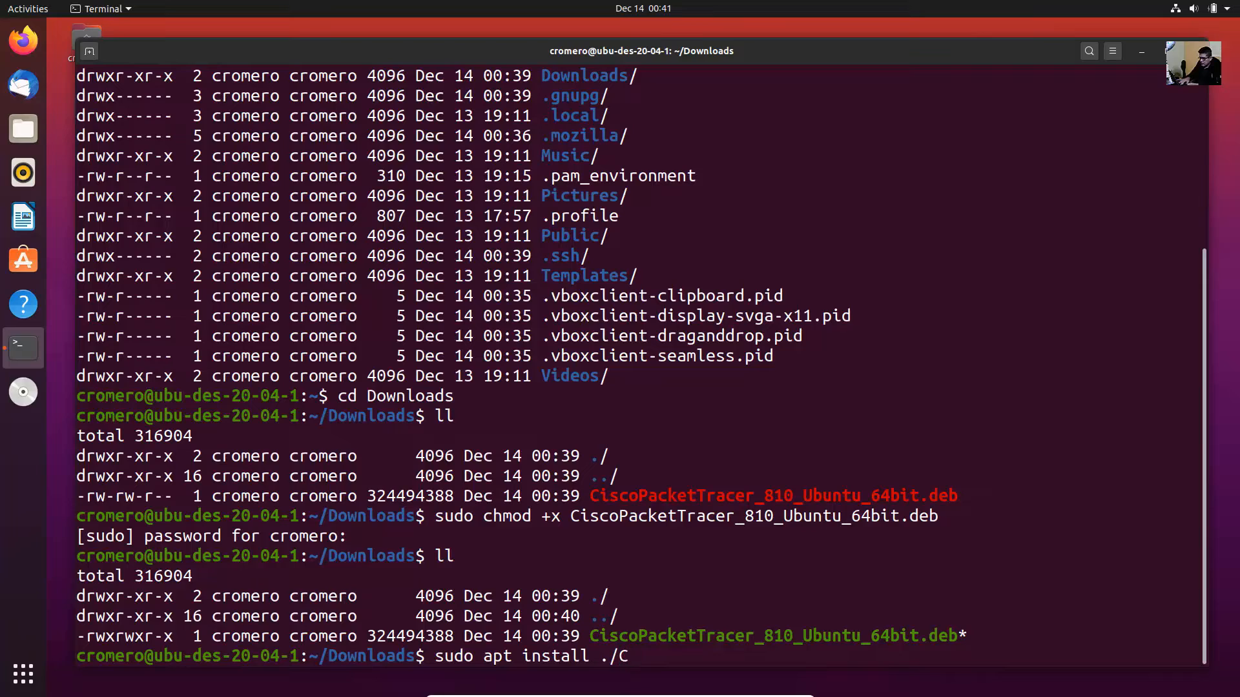
{"action": "type", "text": "iscoPacketTracer_810_Ubuntu_64bit.deb"}
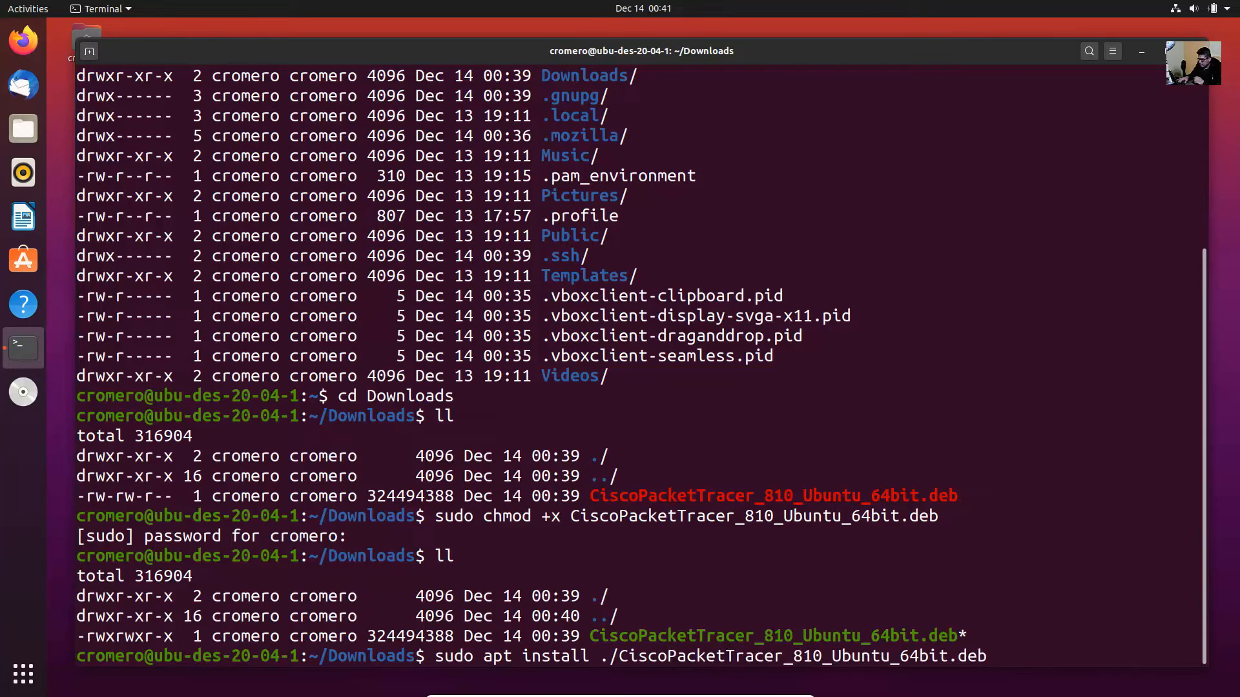
{"action": "key", "text": "Return"}
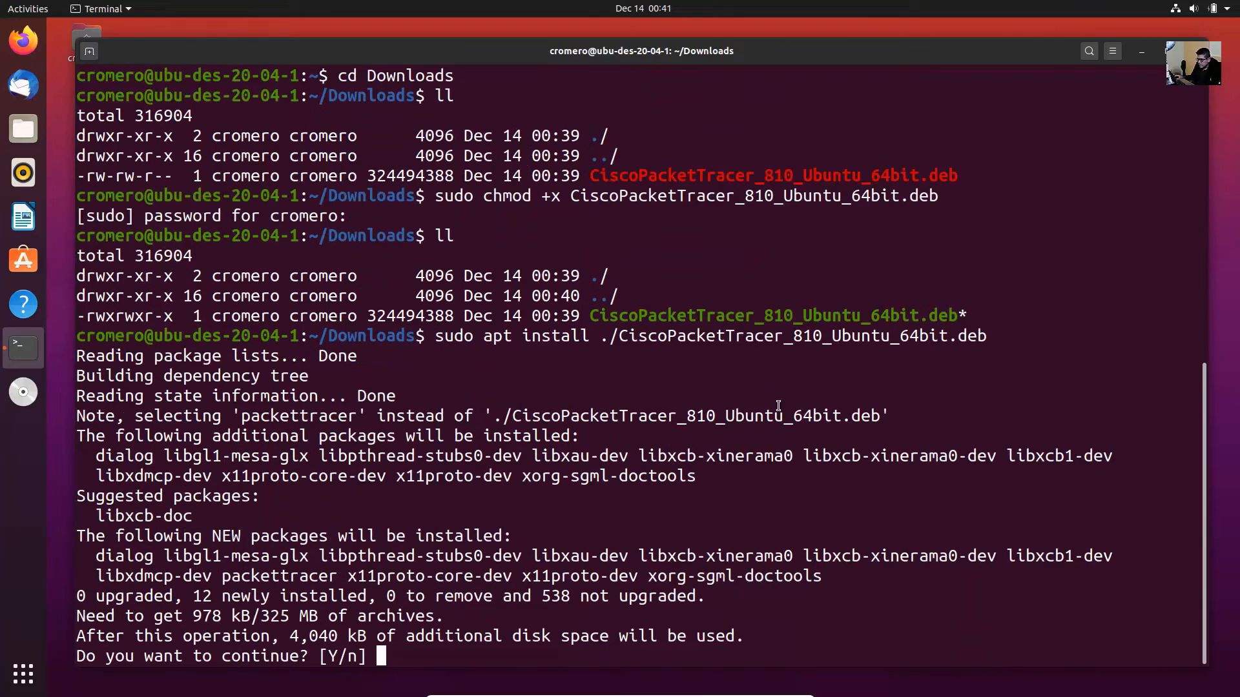
{"action": "type", "text": "Y"}
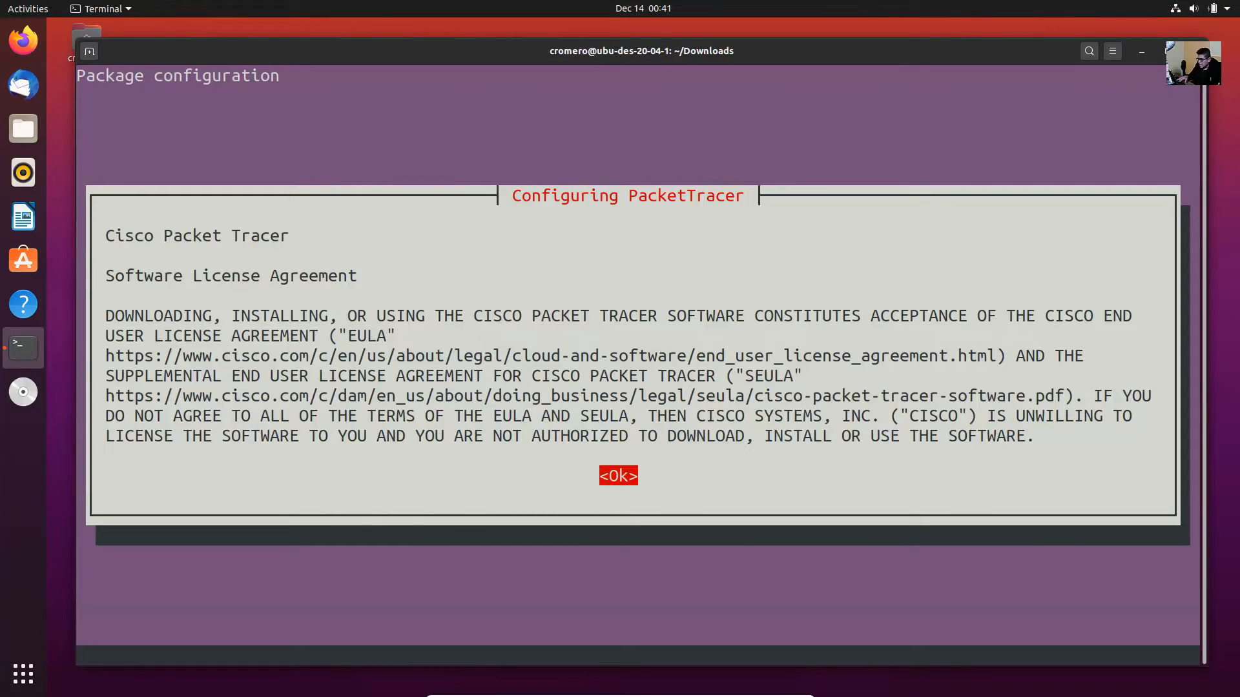
Accept the Packet Tracer EULA, let packettracer 8.1 finish installing, and close the terminal
{"action": "left_click", "coordinate": [617, 476]}
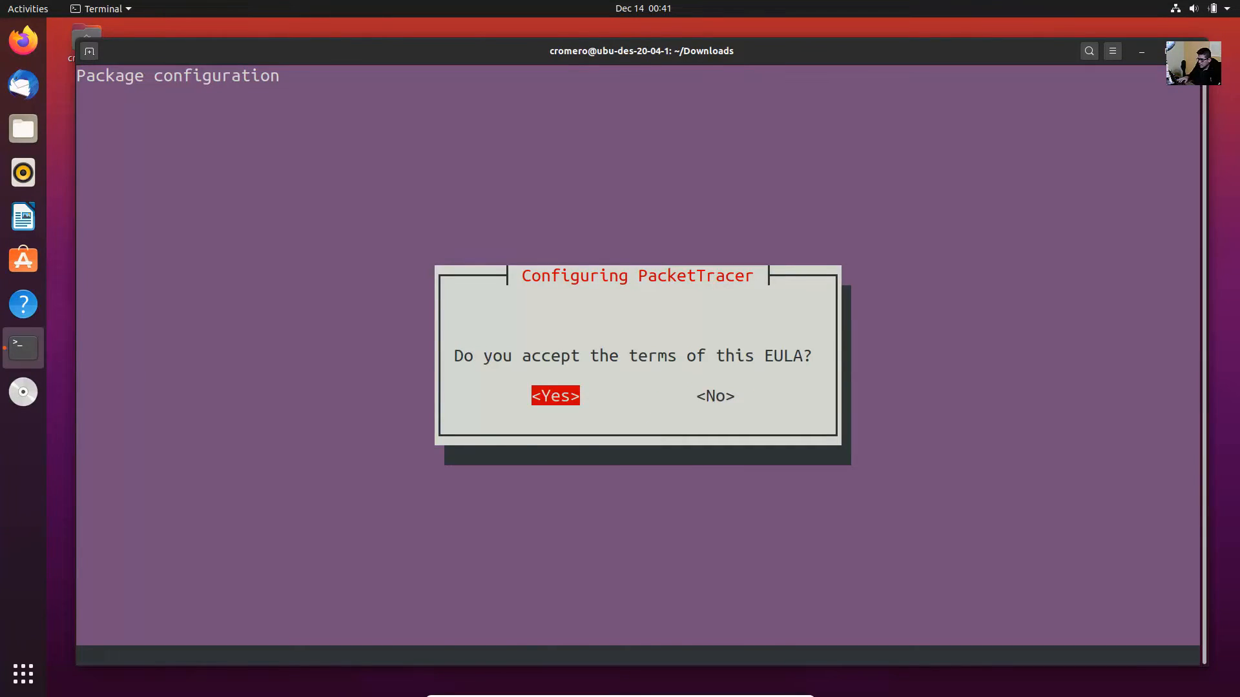
{"action": "left_click", "coordinate": [554, 396]}
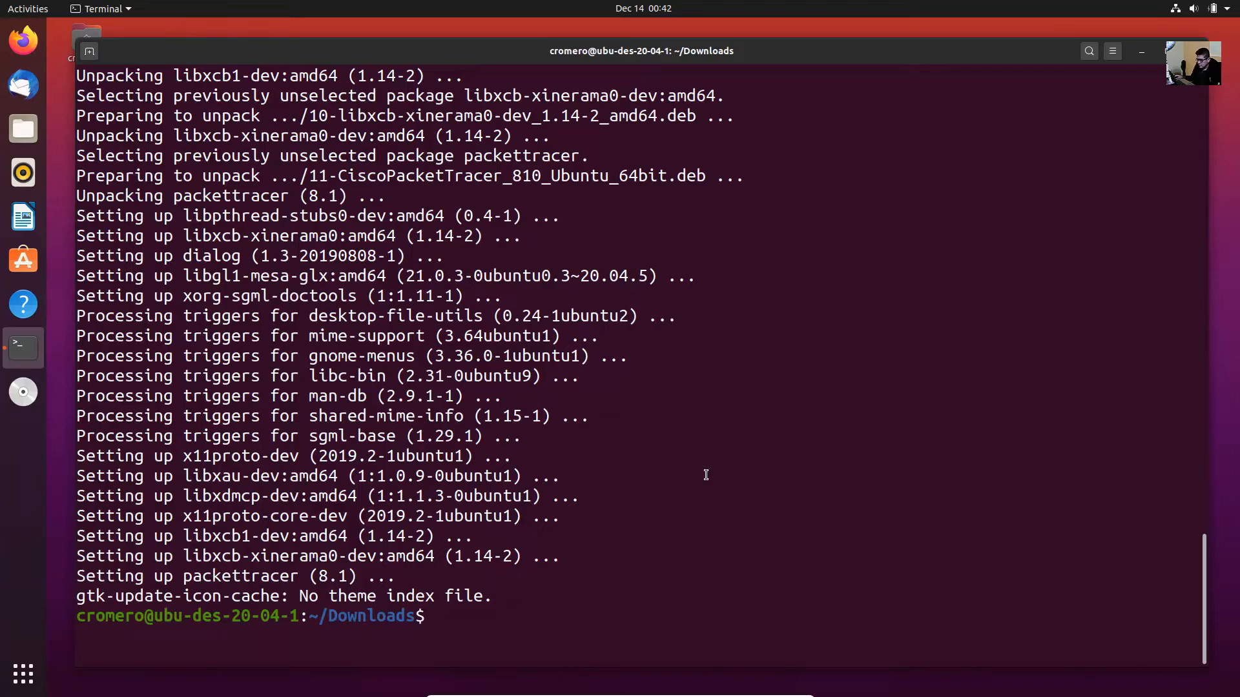
{"action": "double_click", "coordinate": [364, 616]}
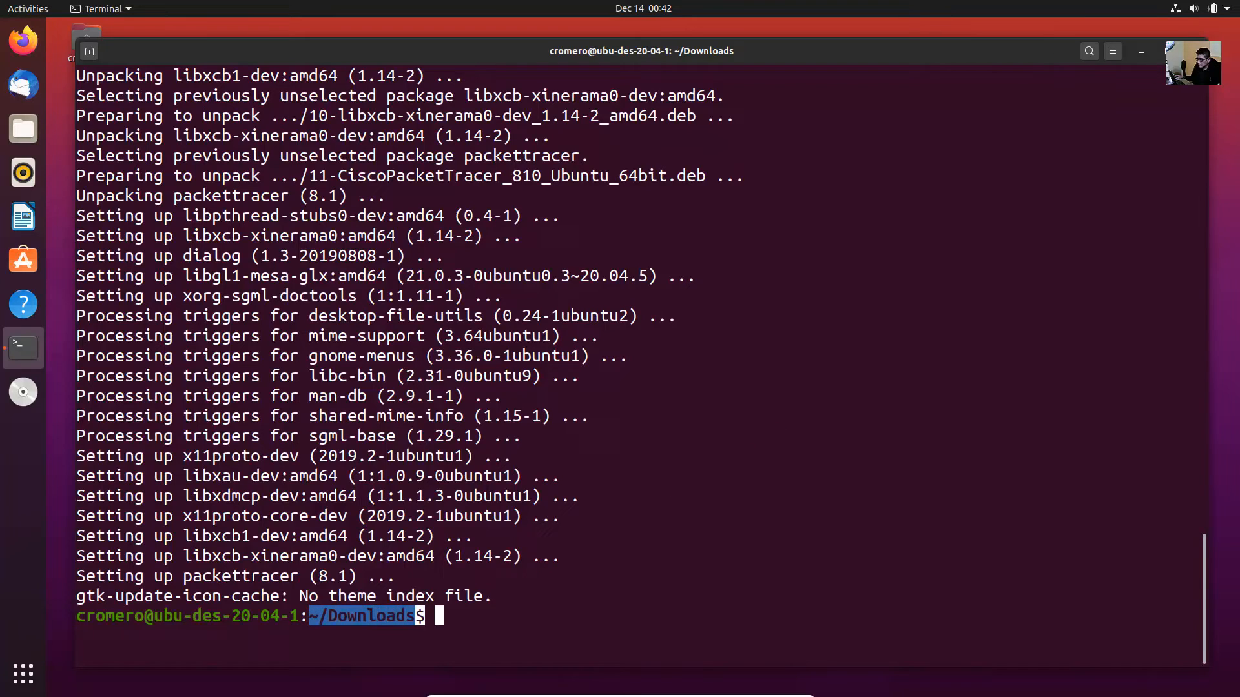
{"action": "left_click", "coordinate": [1141, 50]}
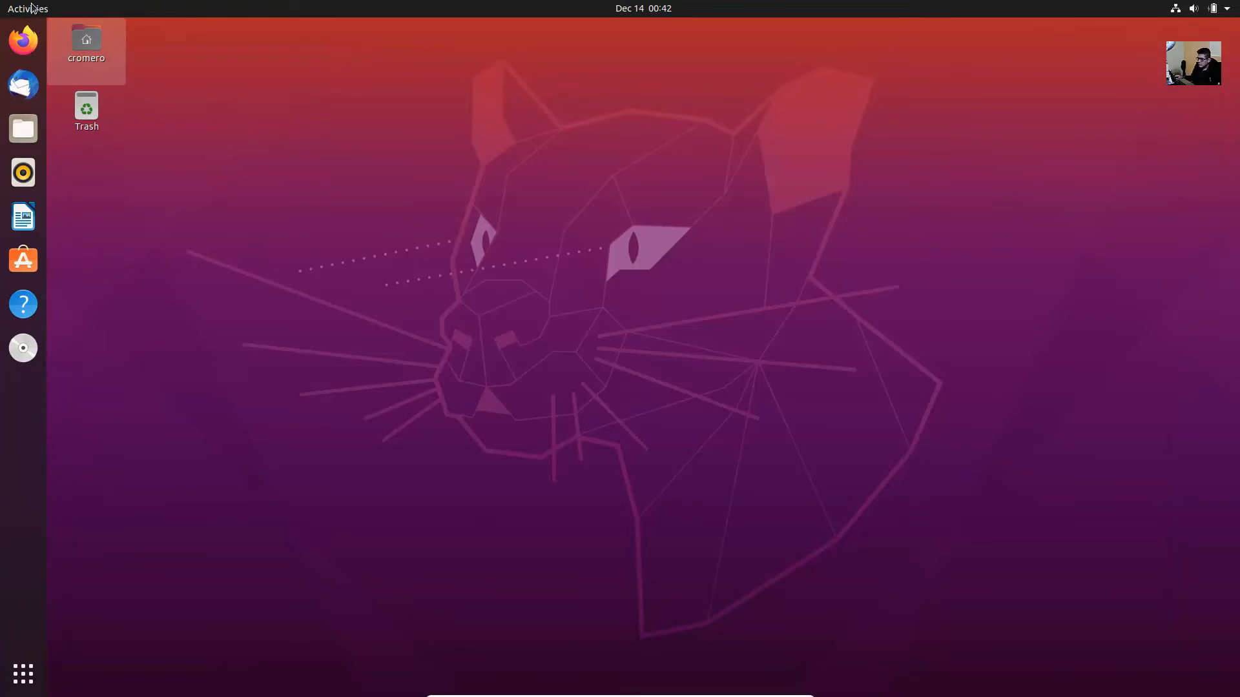
Search Activities for 'pad' and launch Packet Tracer 8.1 from the results
{"action": "type", "text": "pad"}
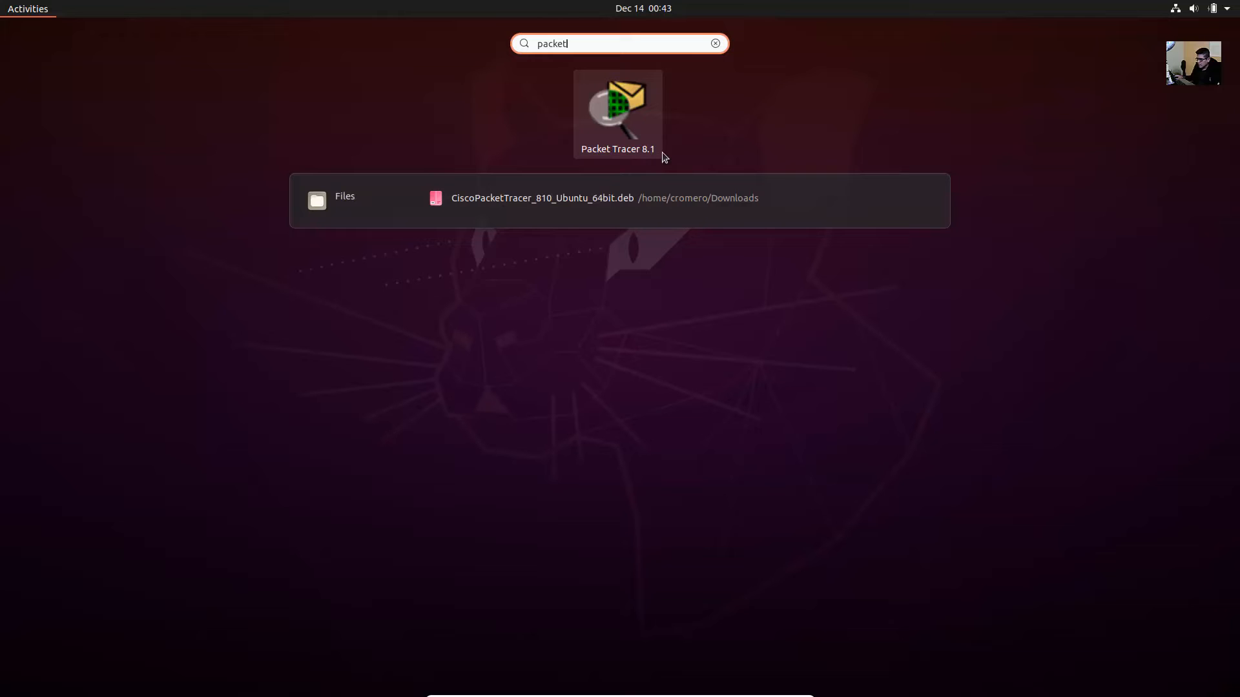
{"action": "left_click", "coordinate": [616, 110]}
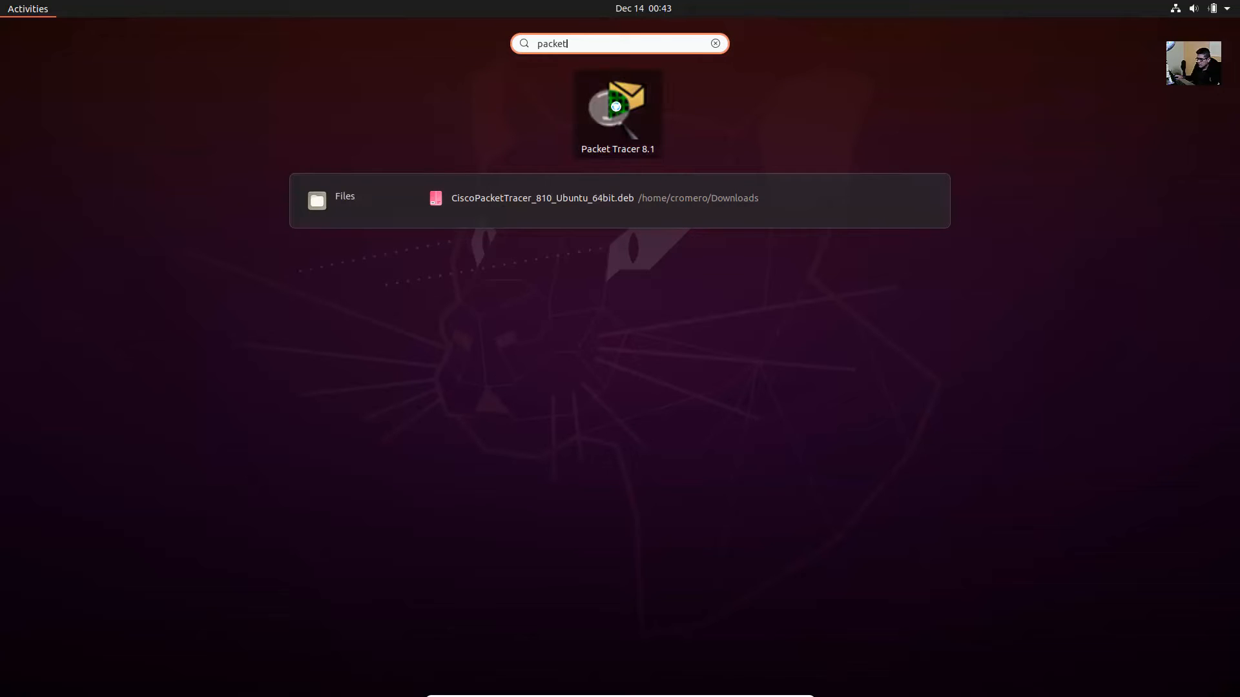
{"action": "left_click", "coordinate": [617, 113]}
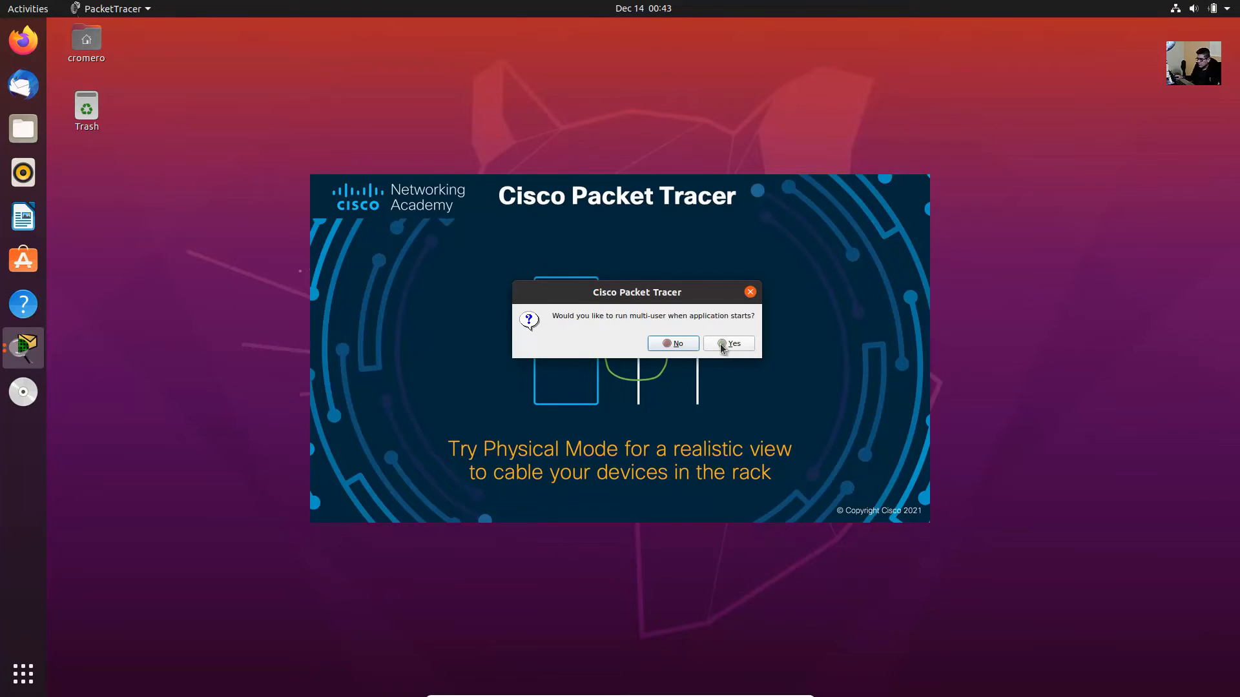
Accept running multi-user at startup and choose Skills For All sign-in
{"action": "left_click", "coordinate": [729, 342]}
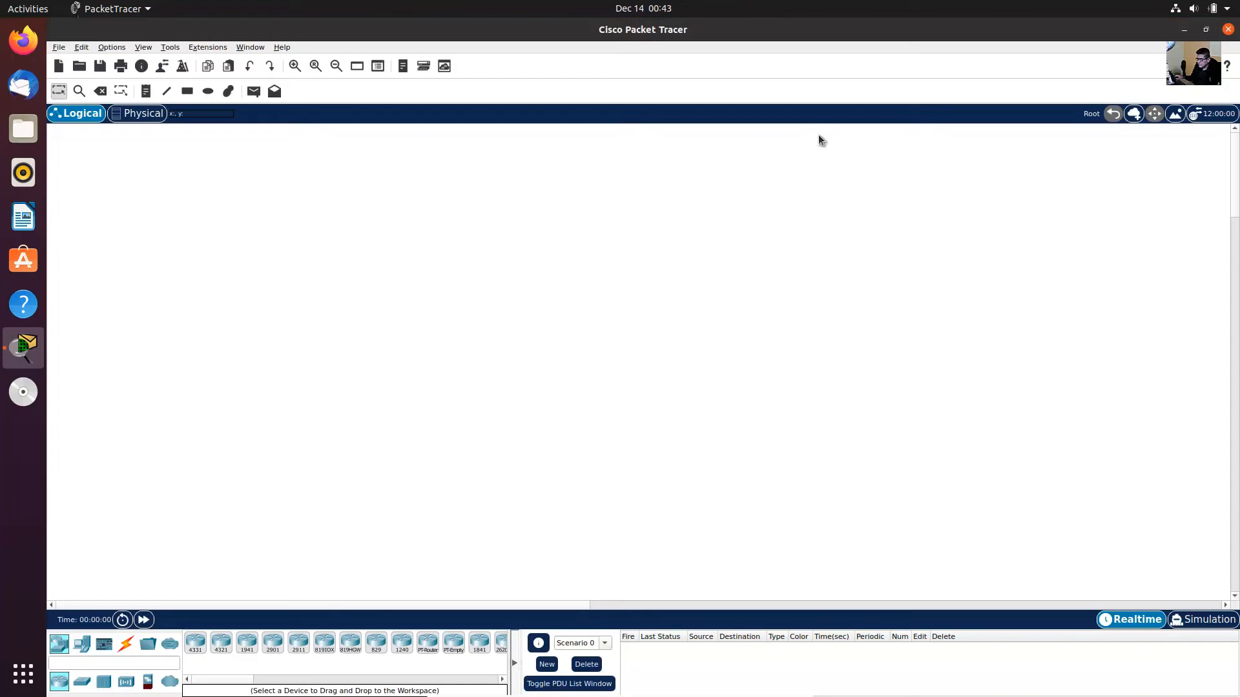
{"action": "mouse_move", "coordinate": [662, 217]}
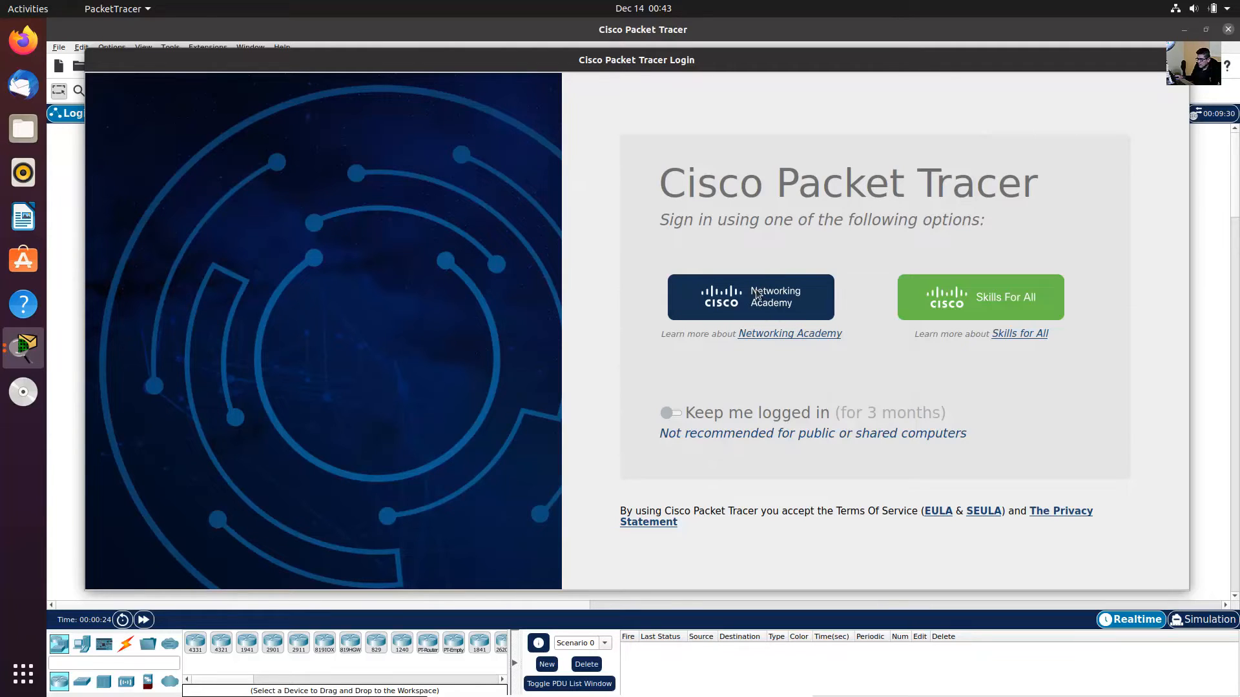
{"action": "mouse_move", "coordinate": [1036, 285]}
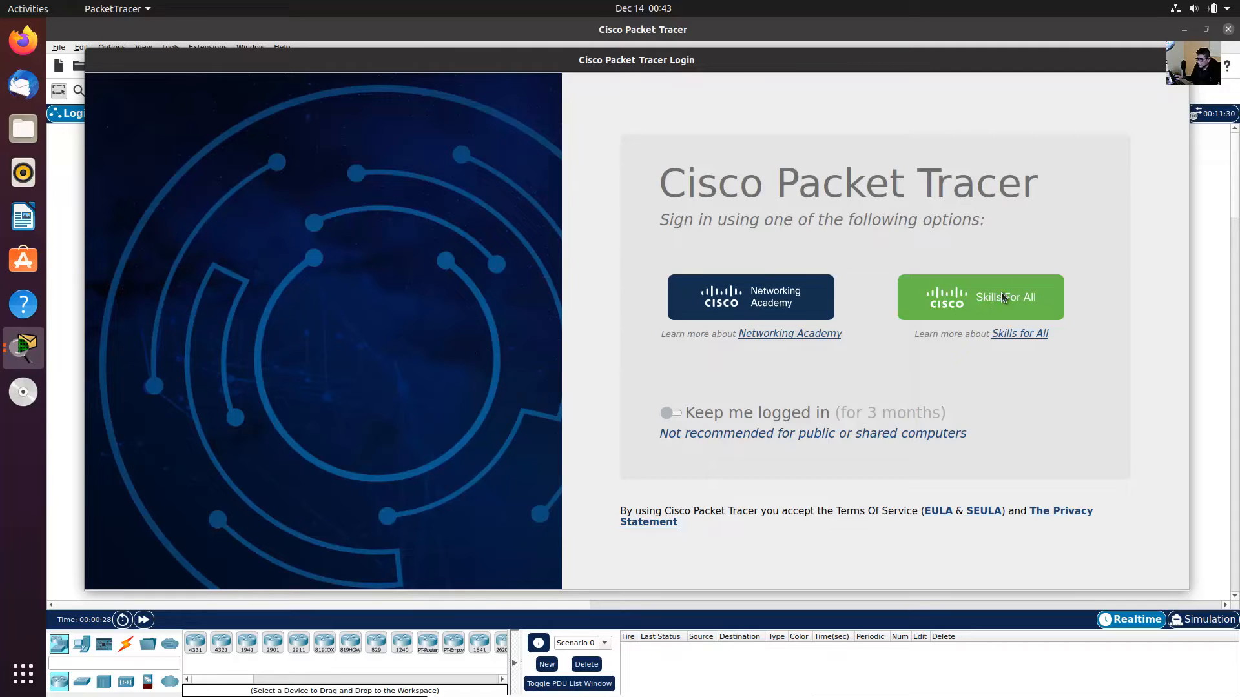
{"action": "mouse_move", "coordinate": [986, 288]}
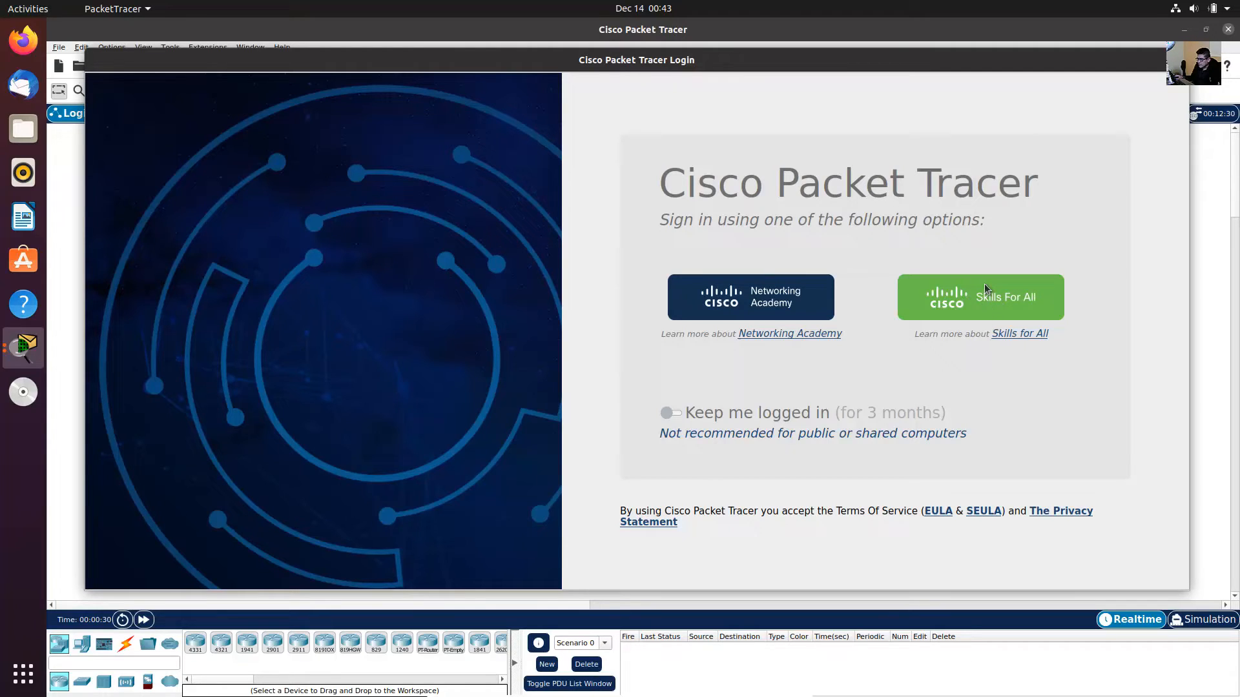
{"action": "mouse_move", "coordinate": [984, 313]}
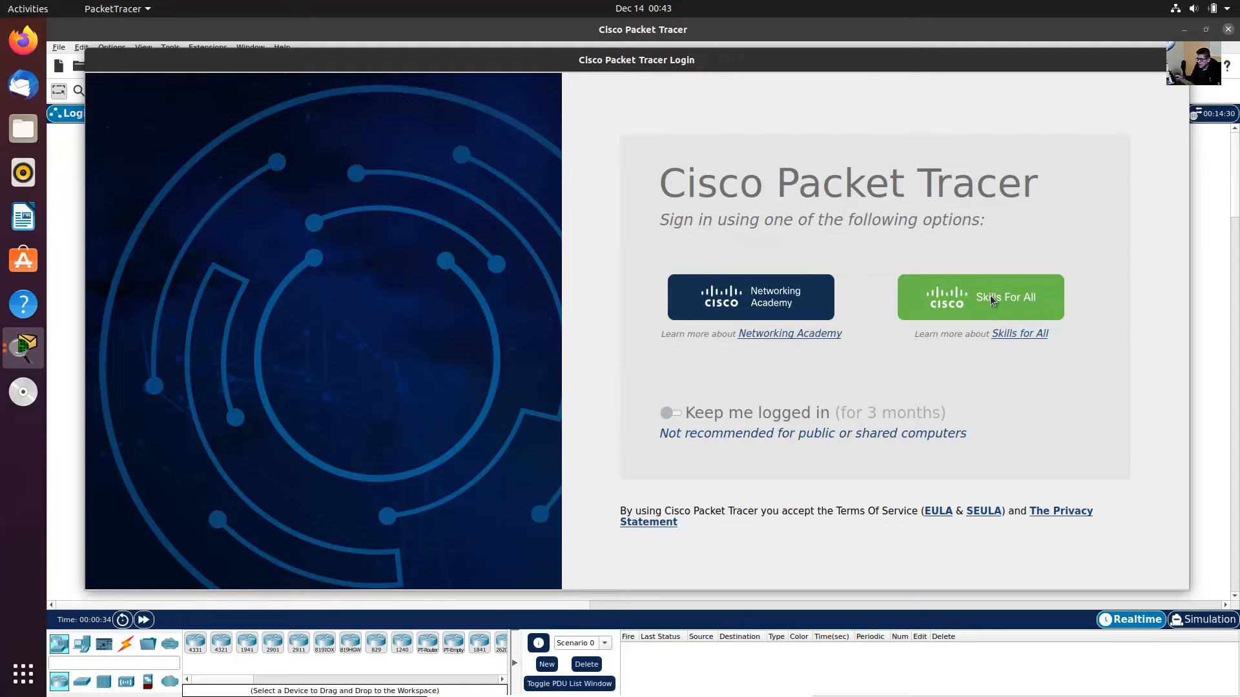
{"action": "mouse_move", "coordinate": [981, 314]}
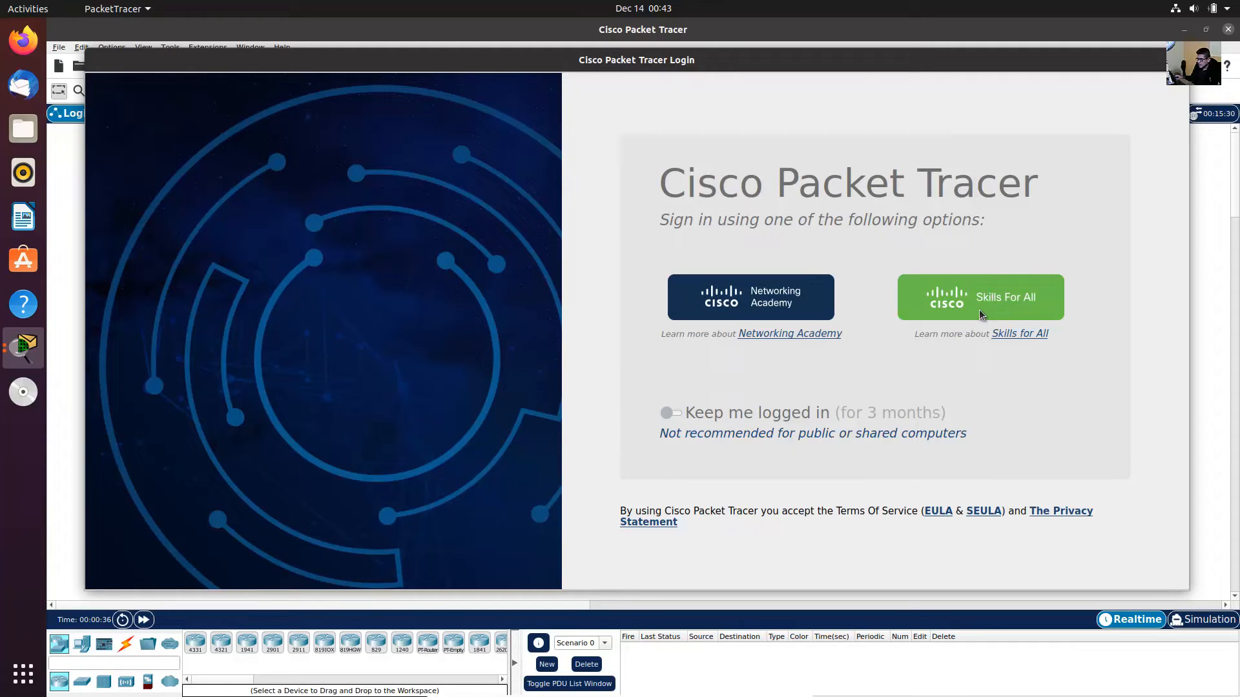
{"action": "mouse_move", "coordinate": [991, 293]}
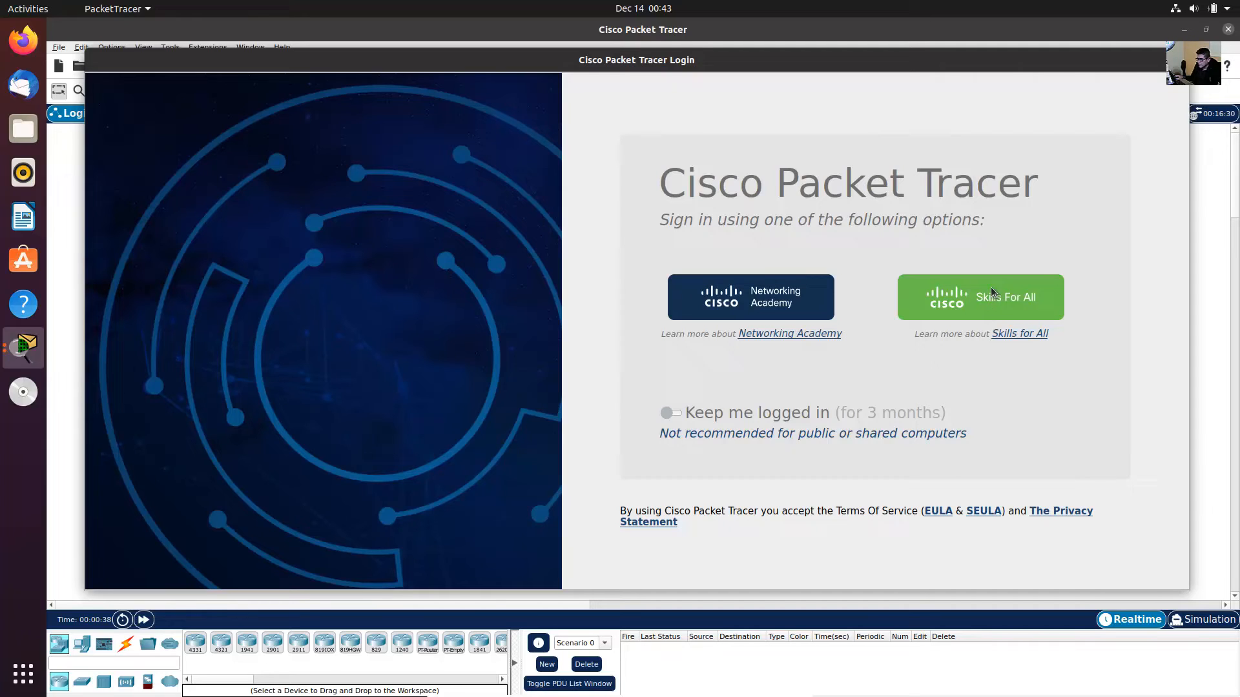
{"action": "mouse_move", "coordinate": [988, 313]}
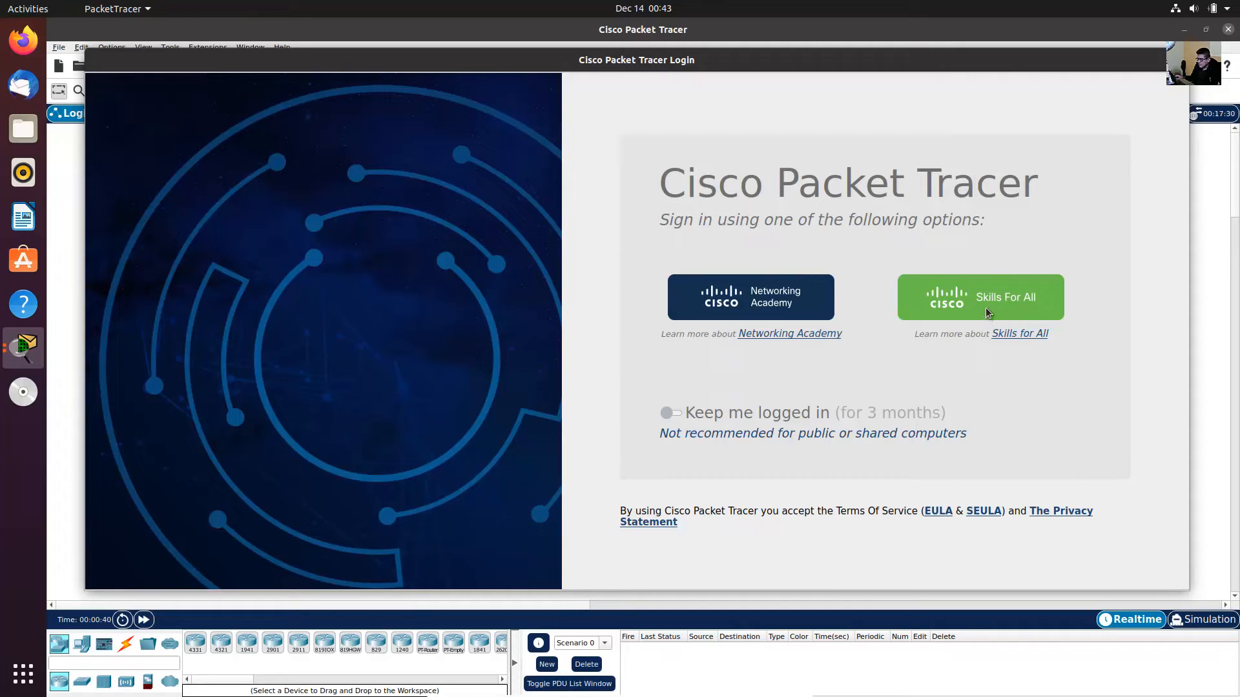
{"action": "left_click", "coordinate": [980, 297]}
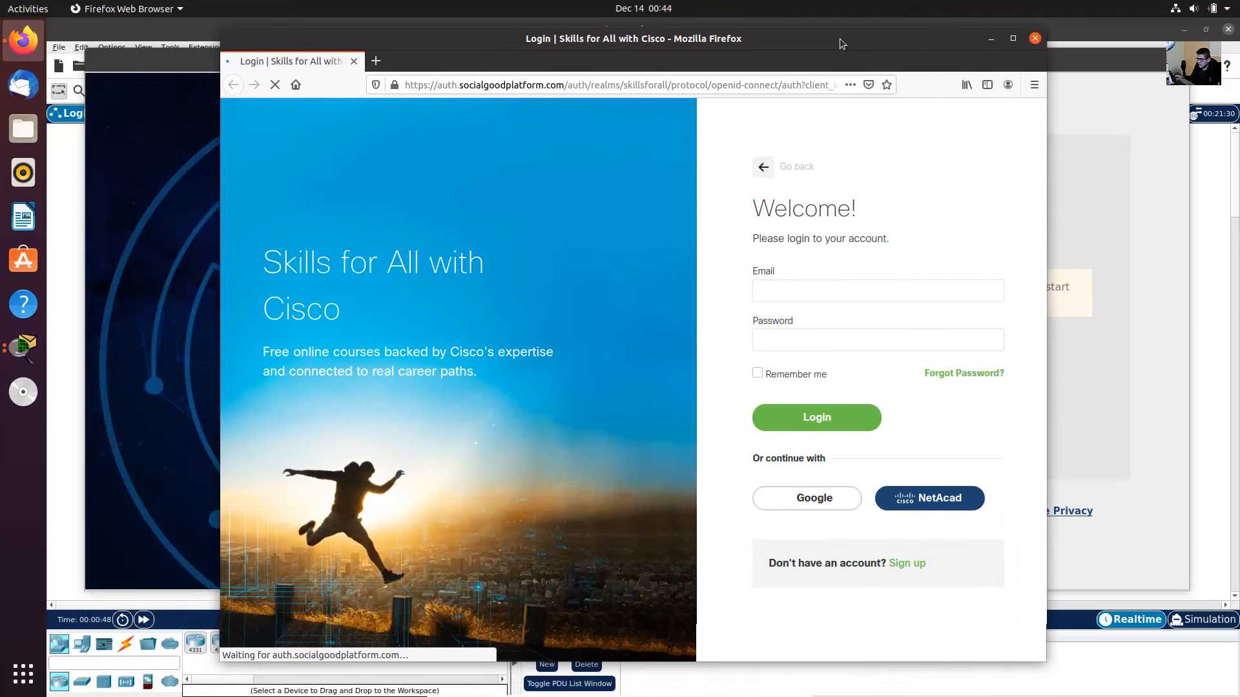
Start a new Skills for All sign-up with Peru as country of residence
{"action": "left_click", "coordinate": [877, 290]}
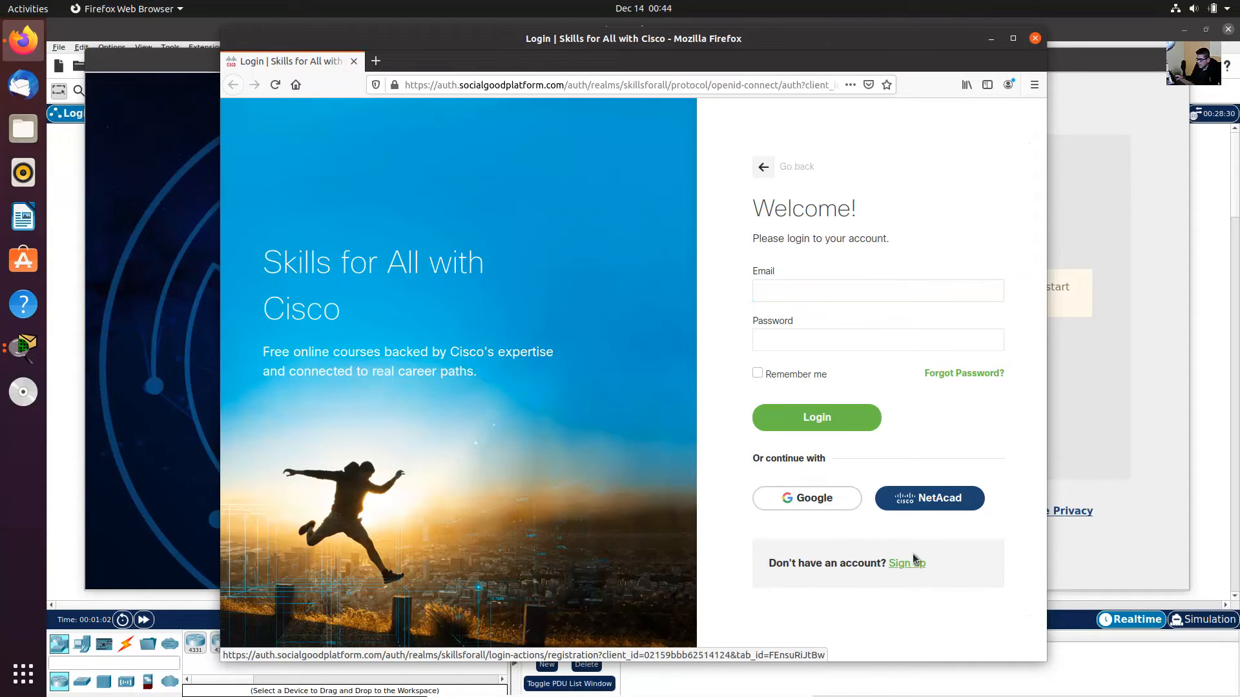
{"action": "left_click", "coordinate": [907, 563]}
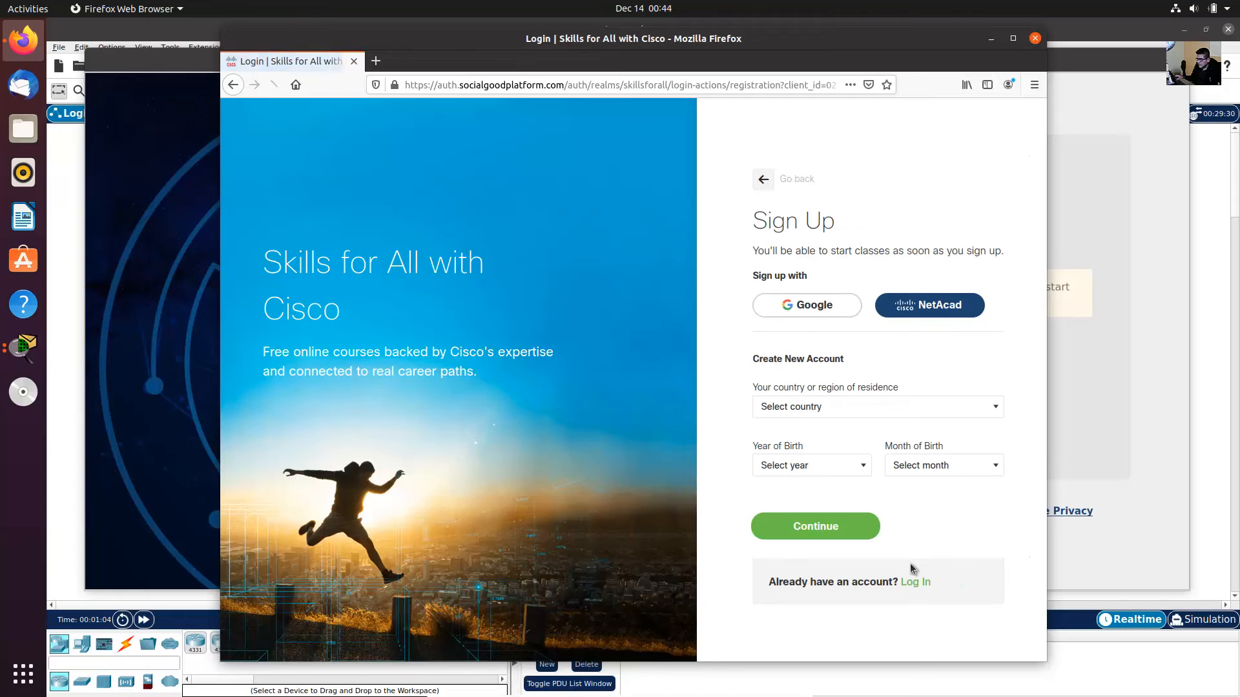
{"action": "left_click", "coordinate": [870, 406]}
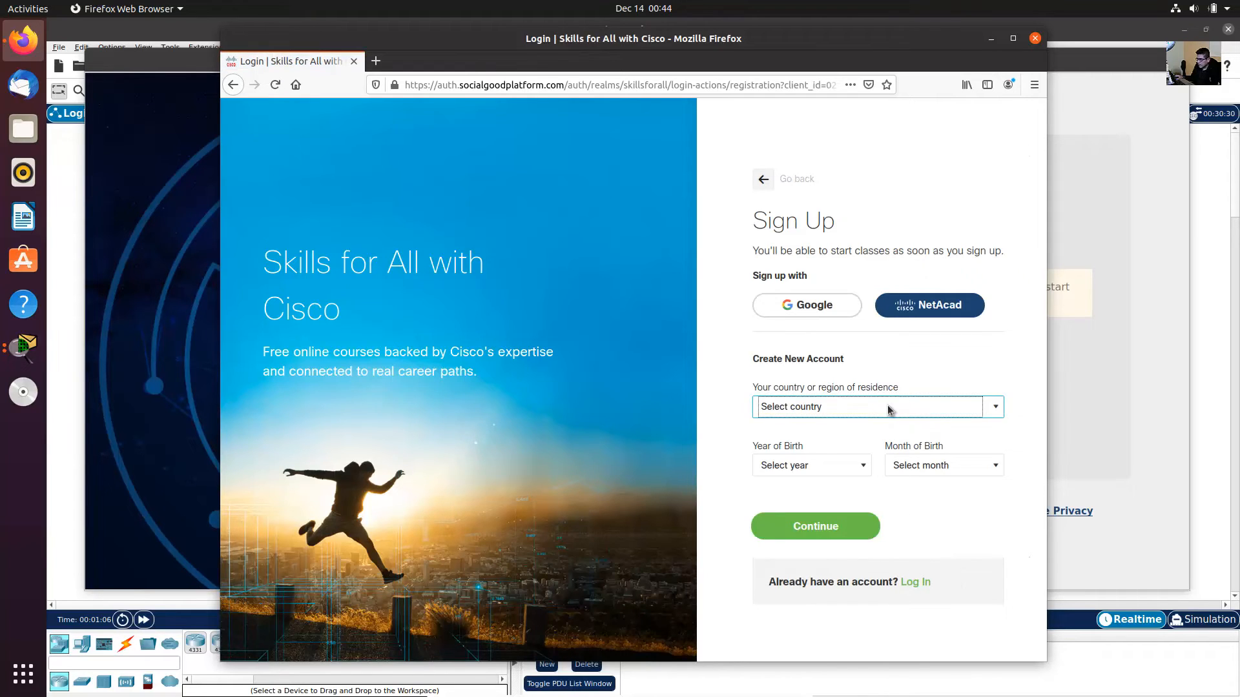
{"action": "left_click", "coordinate": [876, 406]}
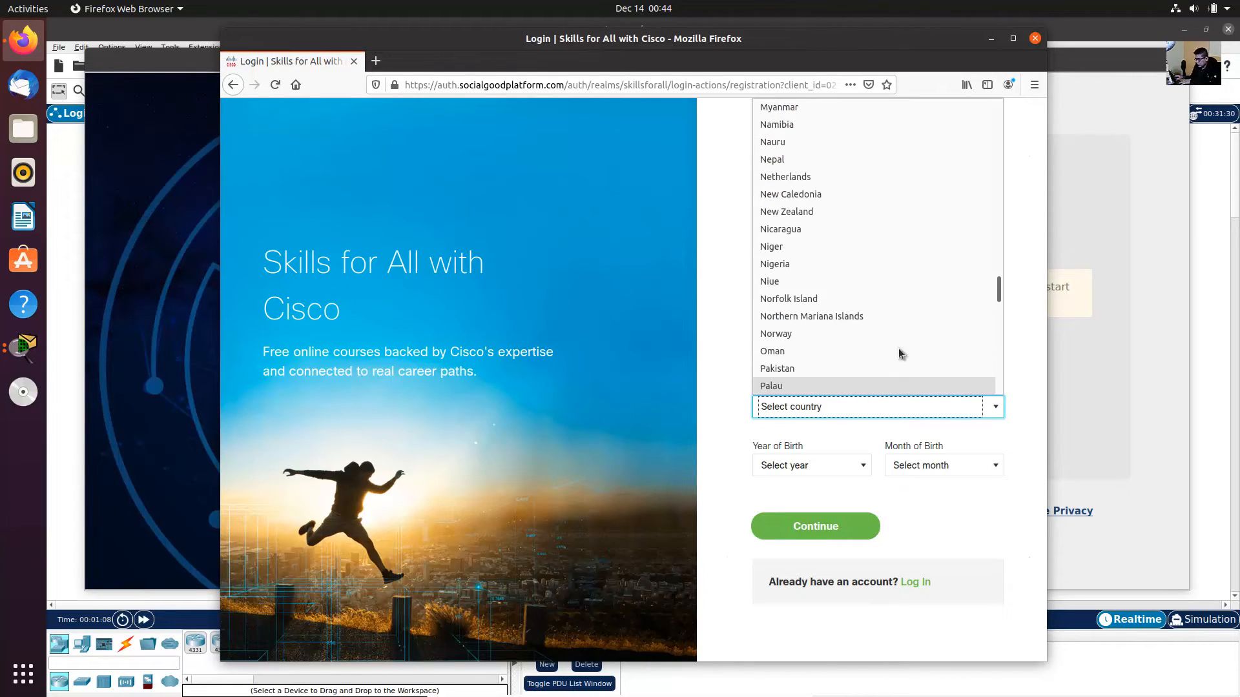
{"action": "scroll", "scroll_direction": "down", "scroll_amount": 3}
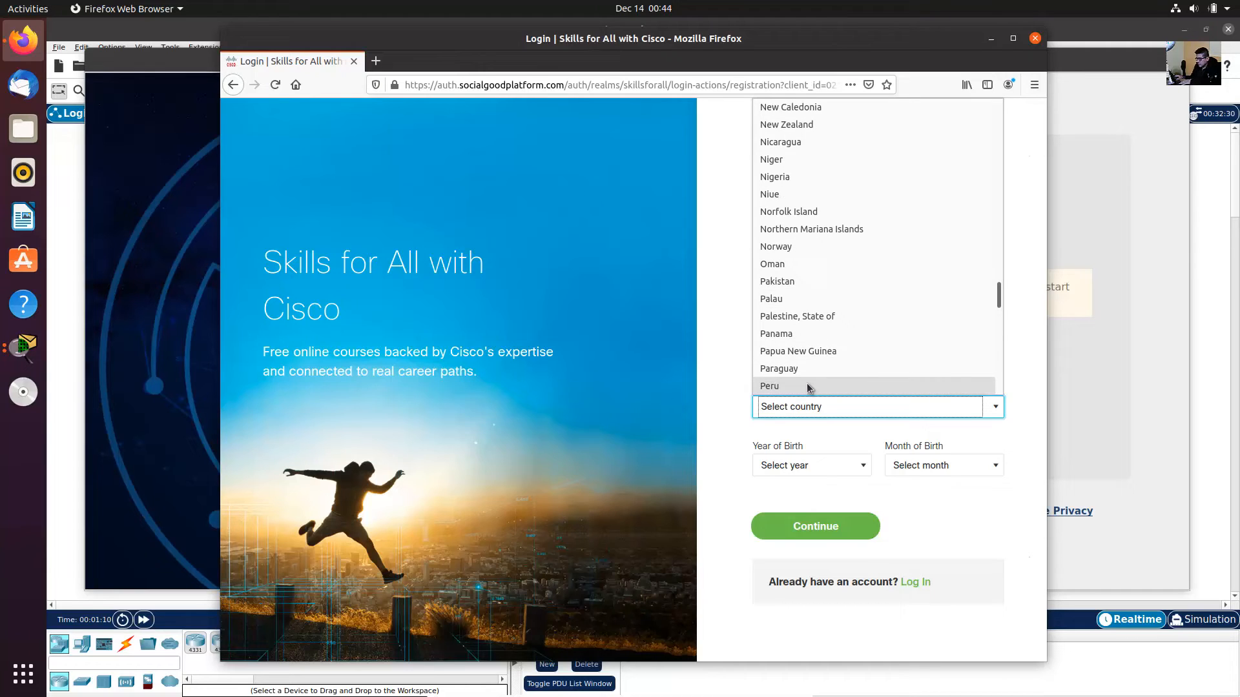
{"action": "left_click", "coordinate": [769, 386]}
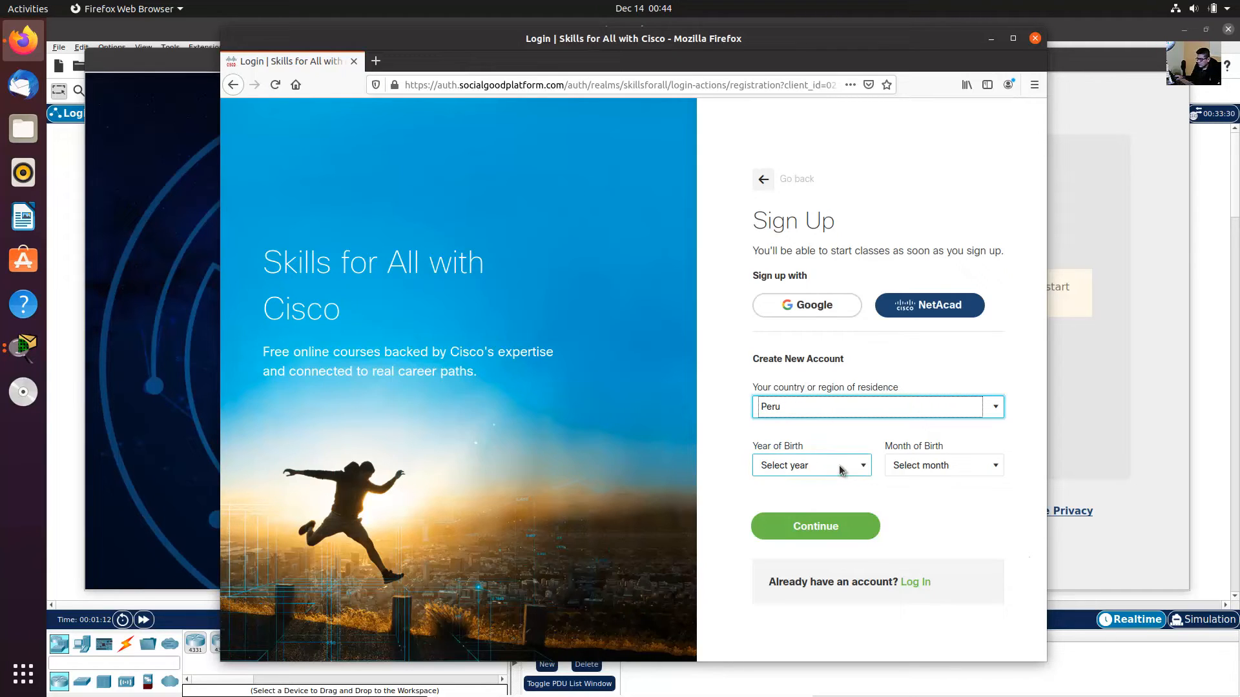
{"action": "left_click", "coordinate": [807, 465]}
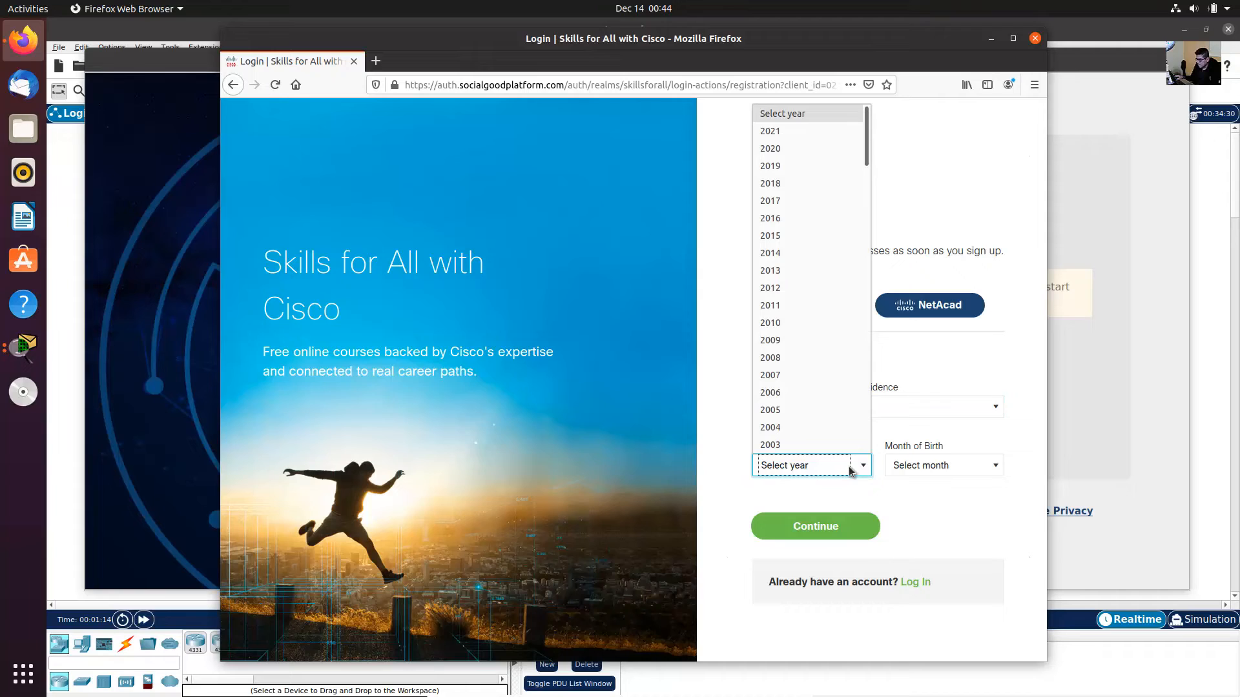
{"action": "scroll", "scroll_direction": "down", "scroll_amount": 3}
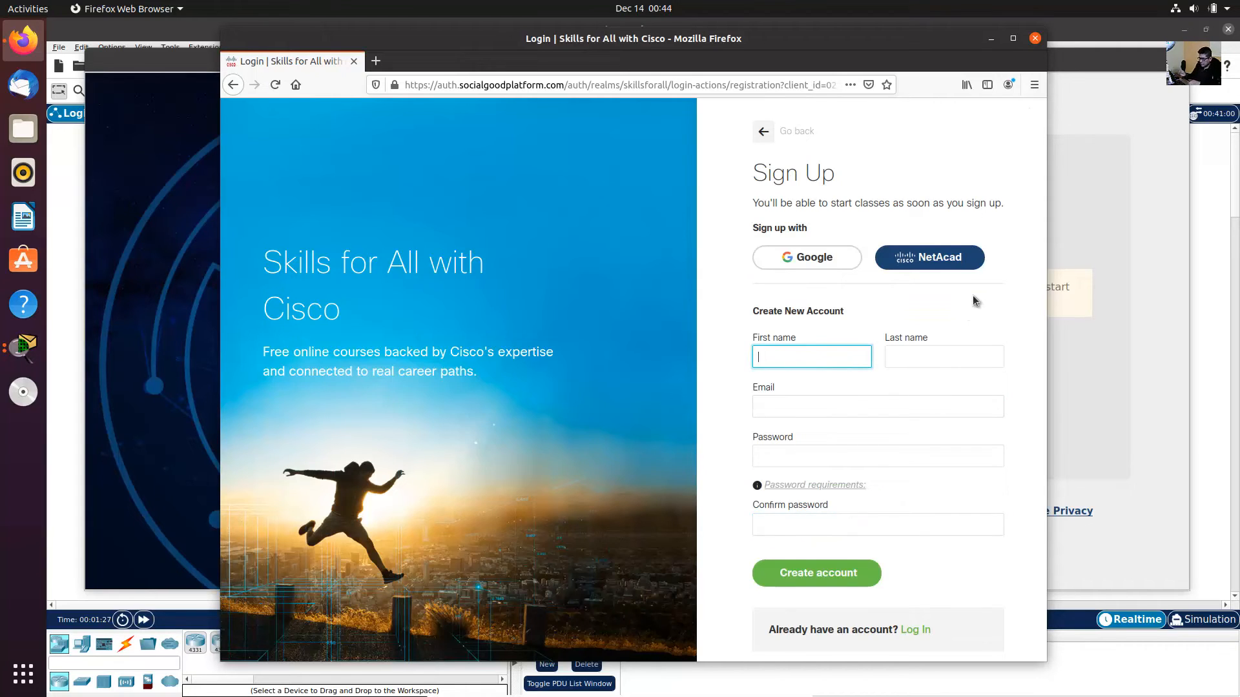
{"action": "type", "text": "Christian"}
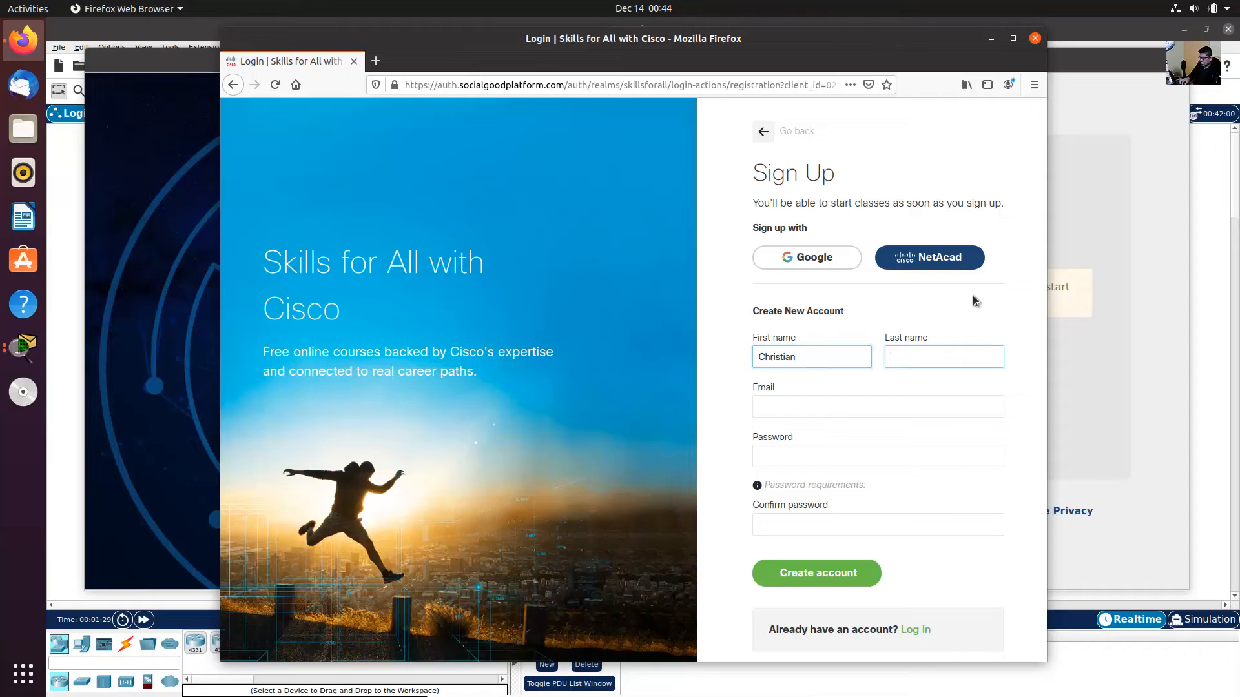
{"action": "type", "text": "Romero"}
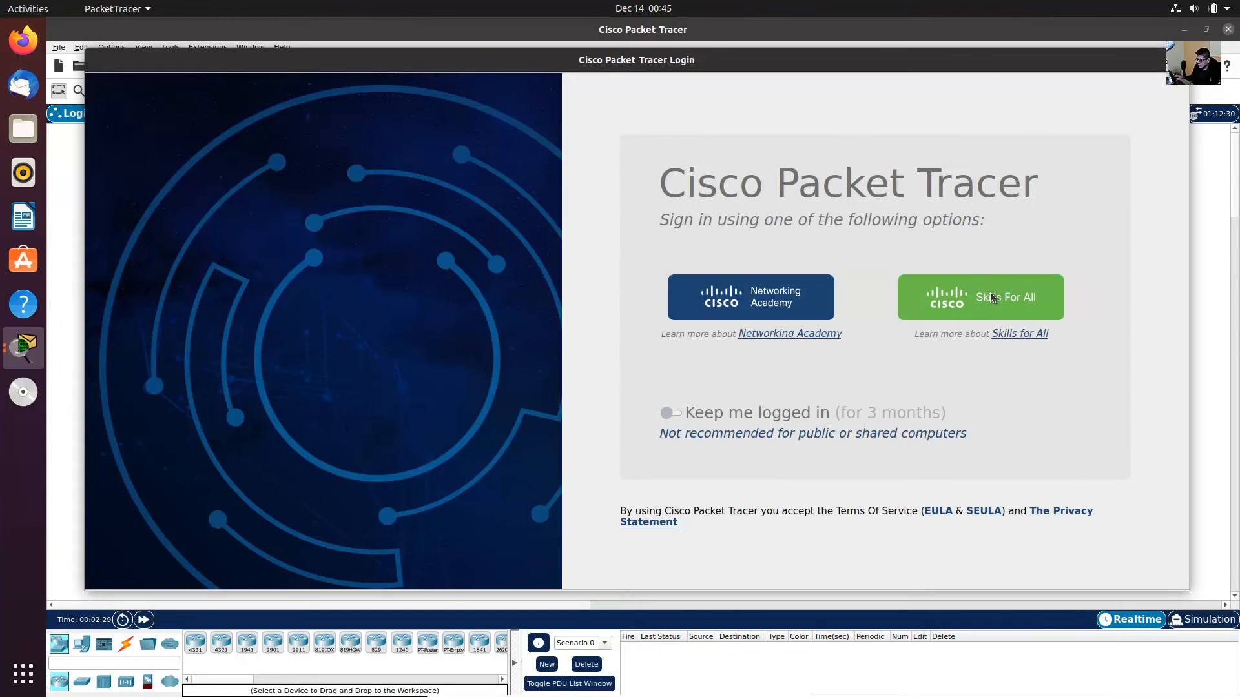
Retry Skills For All sign-in, highlight the login success message and close Firefox
{"action": "left_click", "coordinate": [980, 297]}
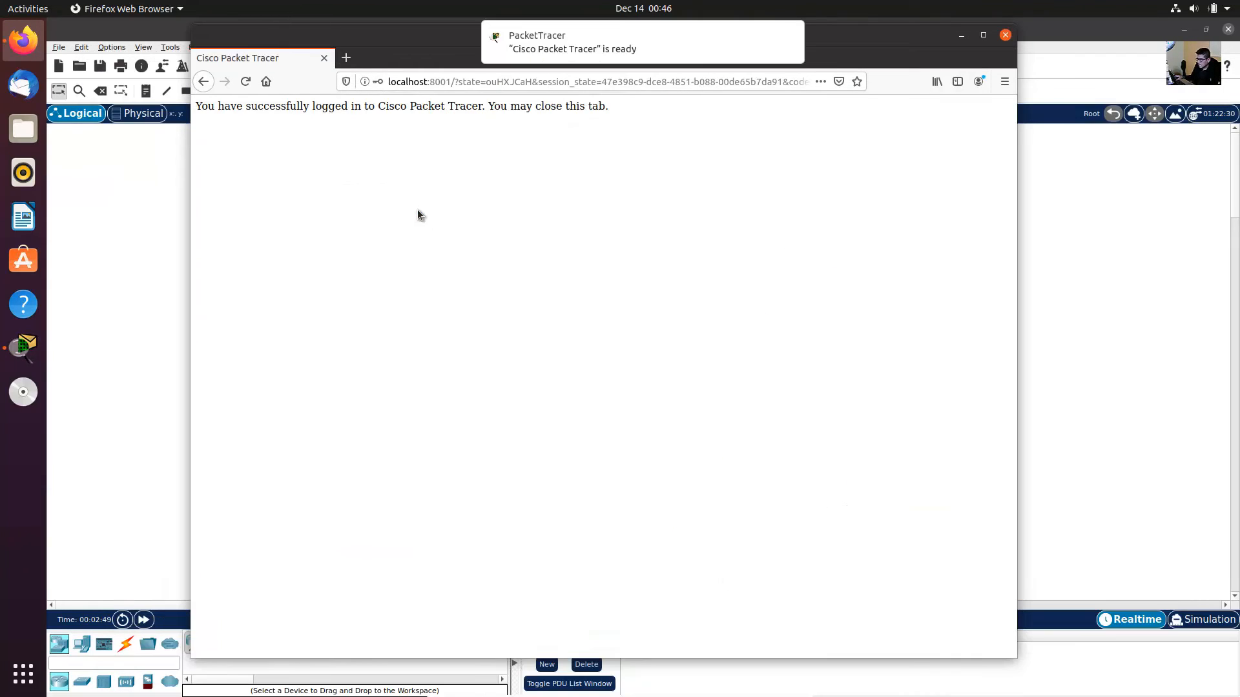
{"action": "left_click_drag", "start_coordinate": [210, 106], "coordinate": [311, 106]}
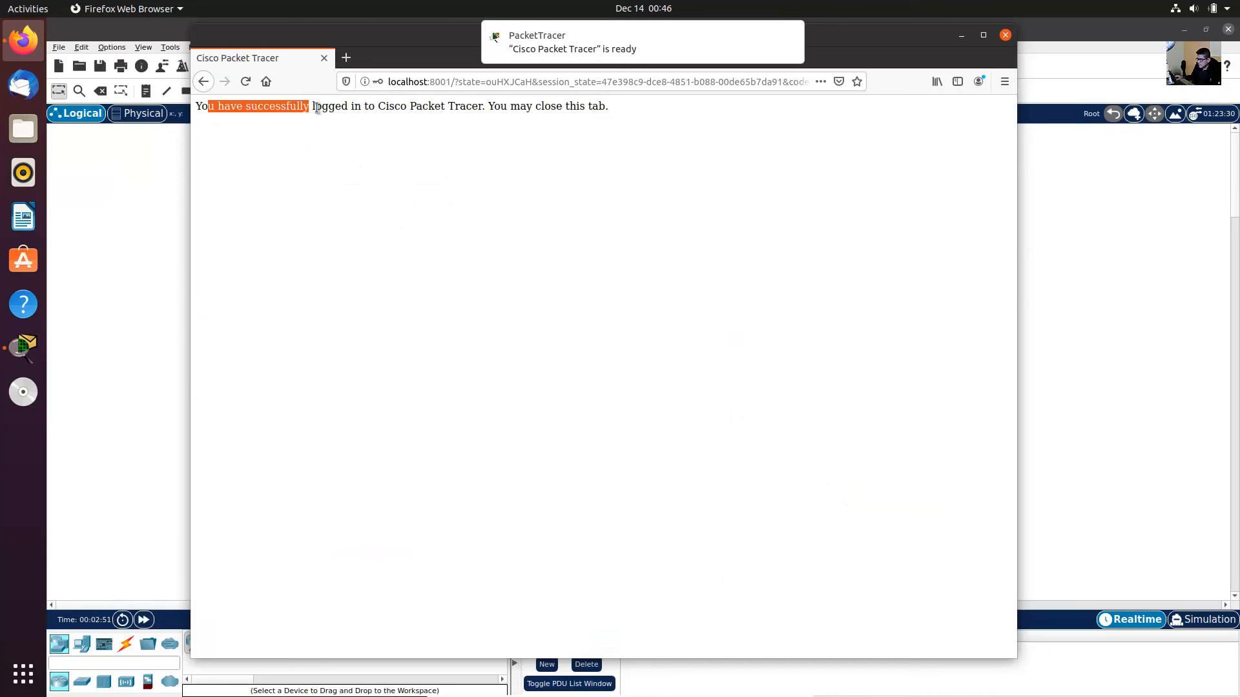
{"action": "left_click_drag", "start_coordinate": [311, 106], "coordinate": [487, 106]}
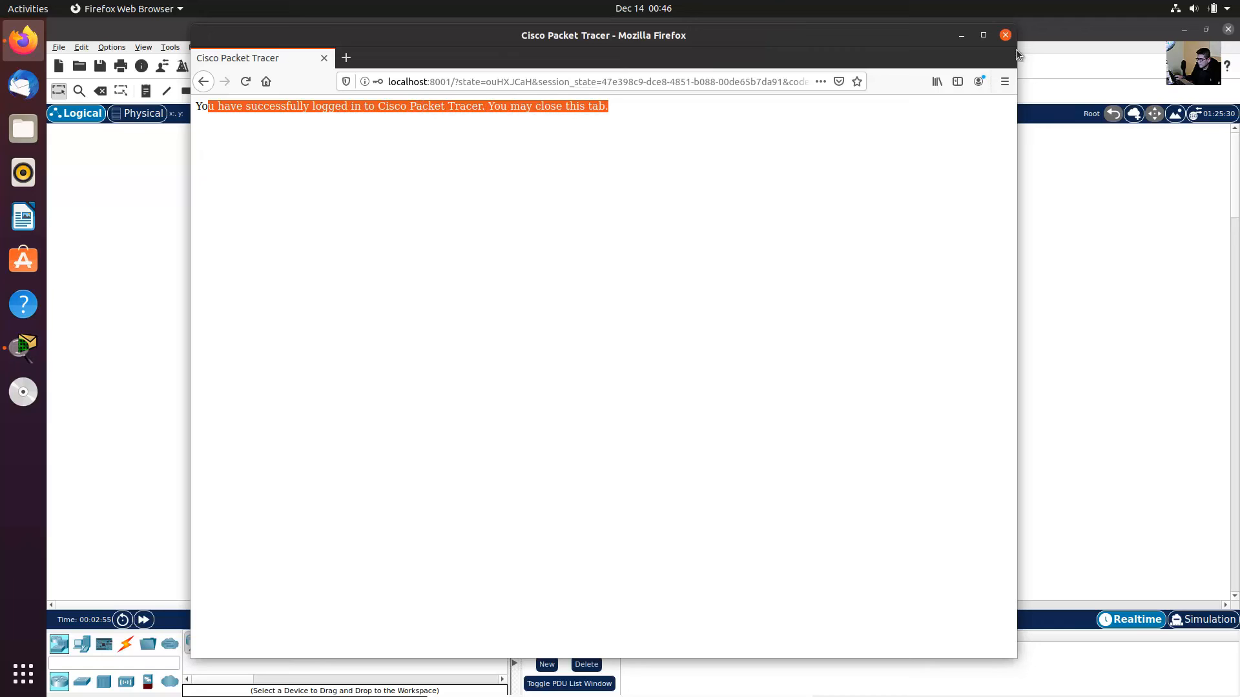
{"action": "left_click", "coordinate": [323, 57]}
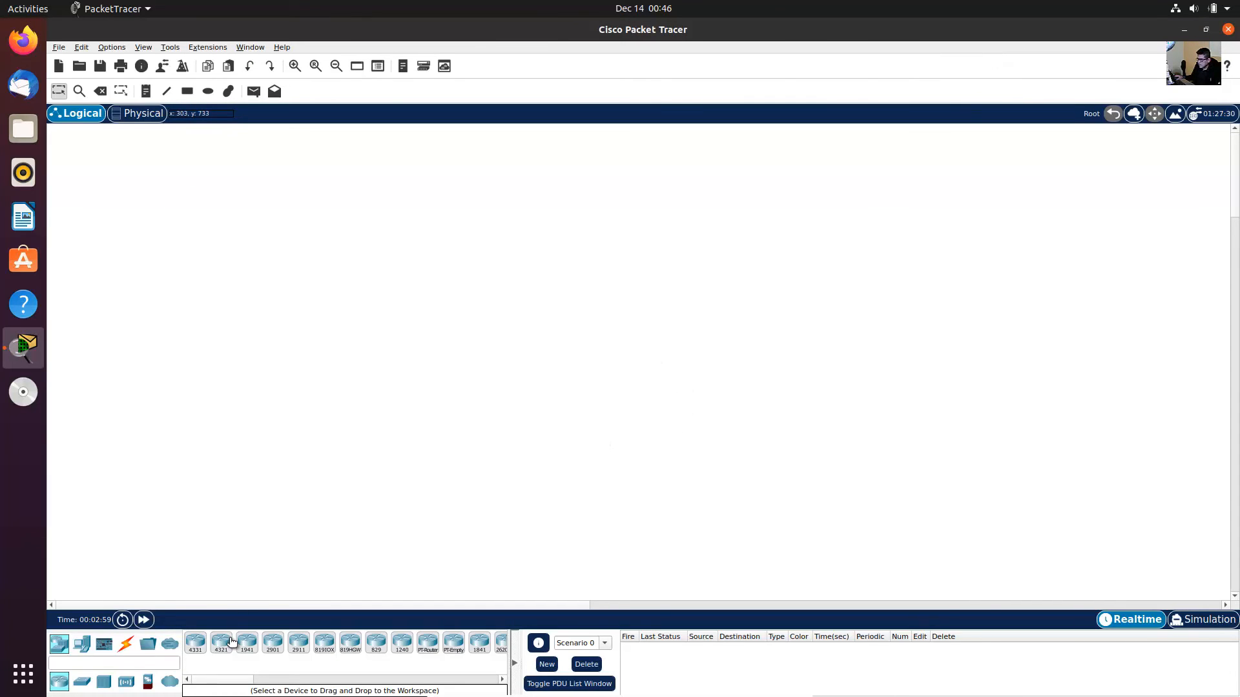
Place an ISR4321 router on the canvas and begin adding the next device
{"action": "left_click_drag", "start_coordinate": [221, 642], "coordinate": [407, 316]}
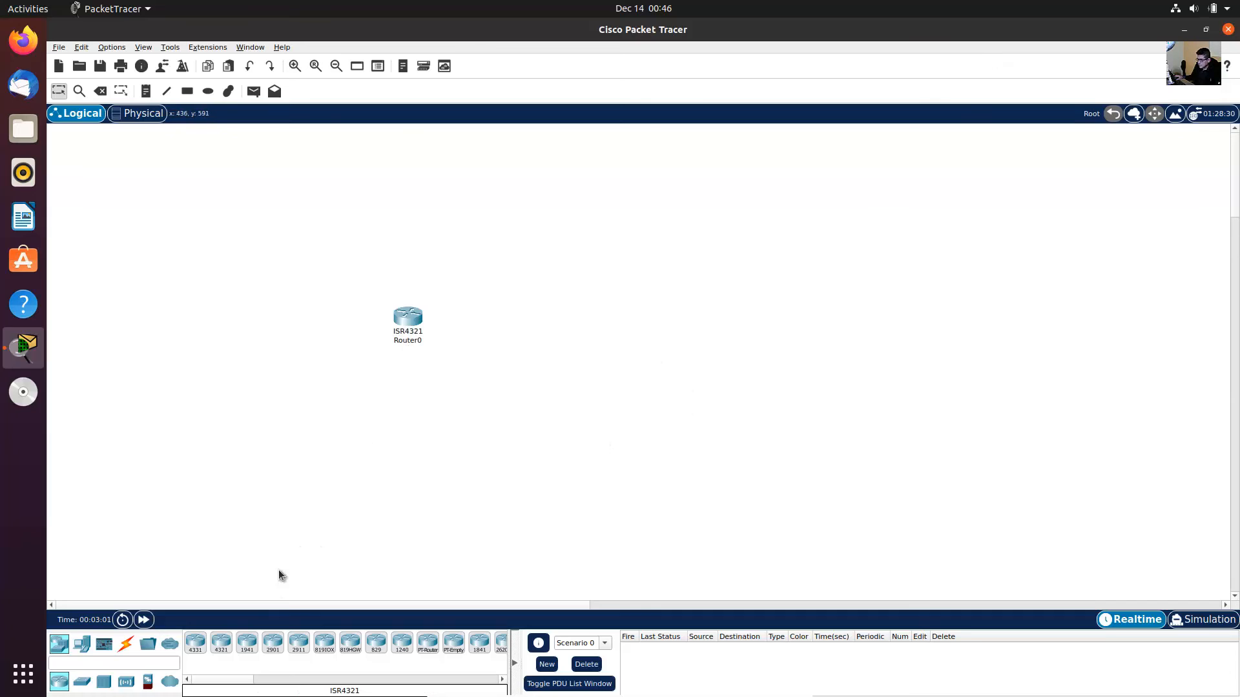
{"action": "left_click", "coordinate": [510, 407]}
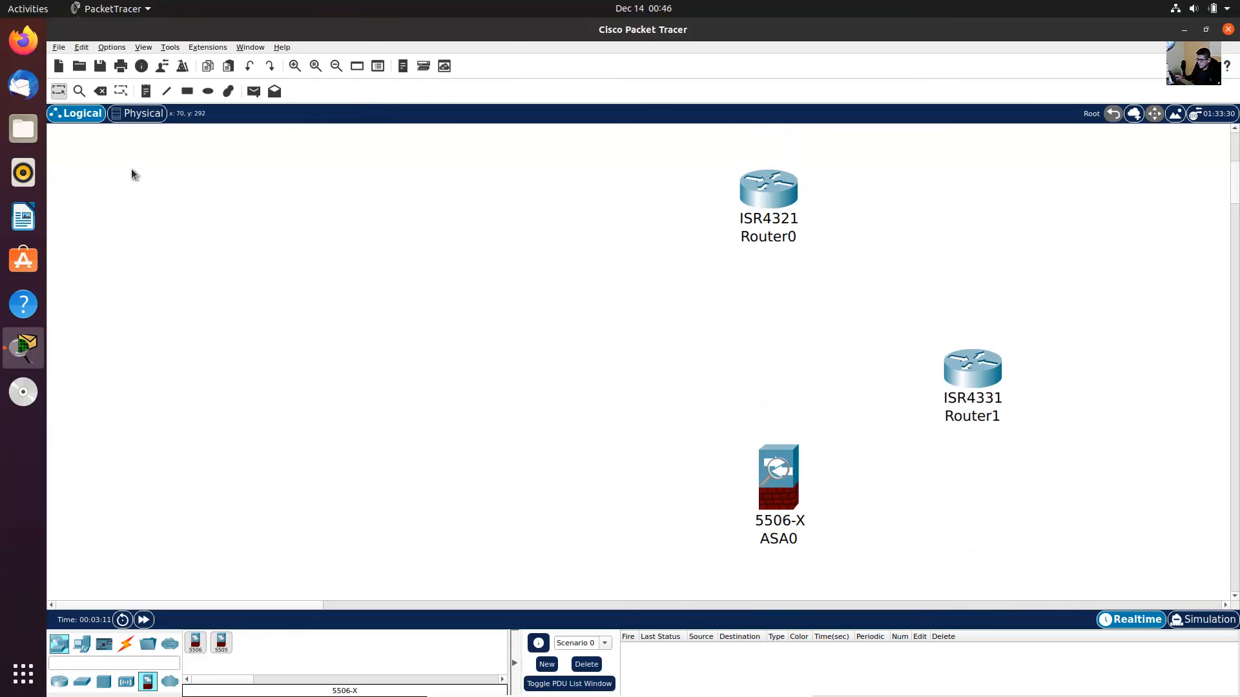
Show the File menu with its Exit and Exit-and-Logout commands
{"action": "left_click", "coordinate": [59, 46]}
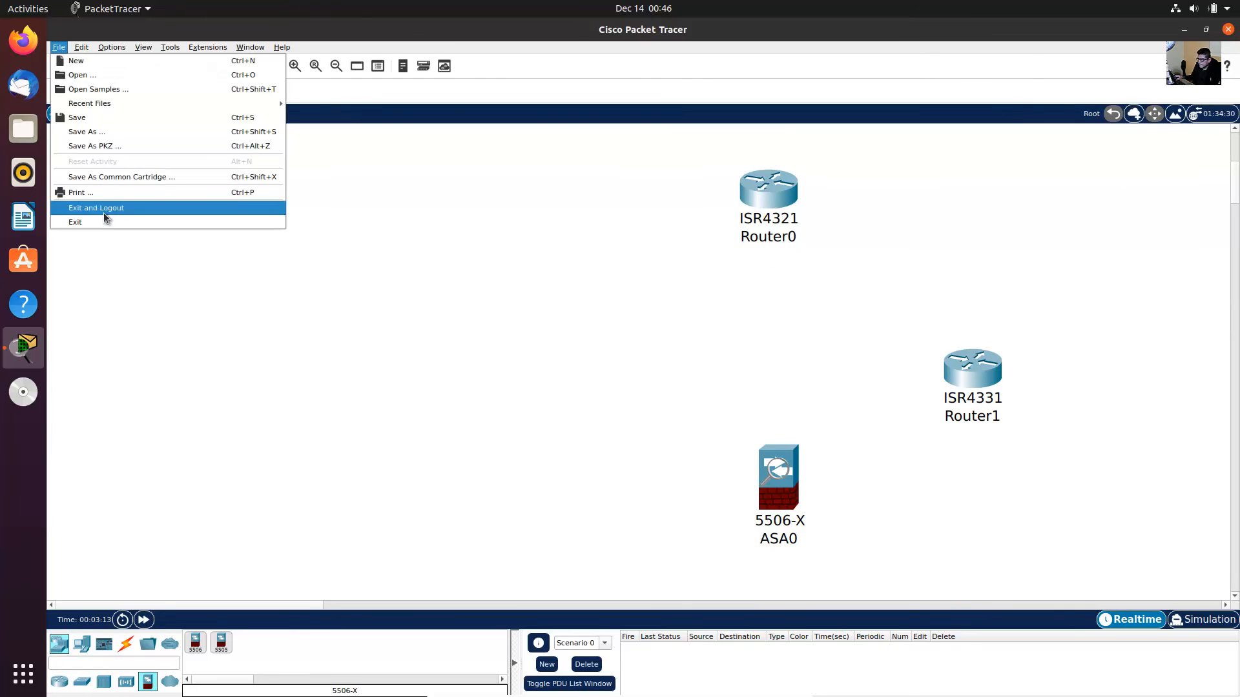
{"action": "mouse_move", "coordinate": [117, 212]}
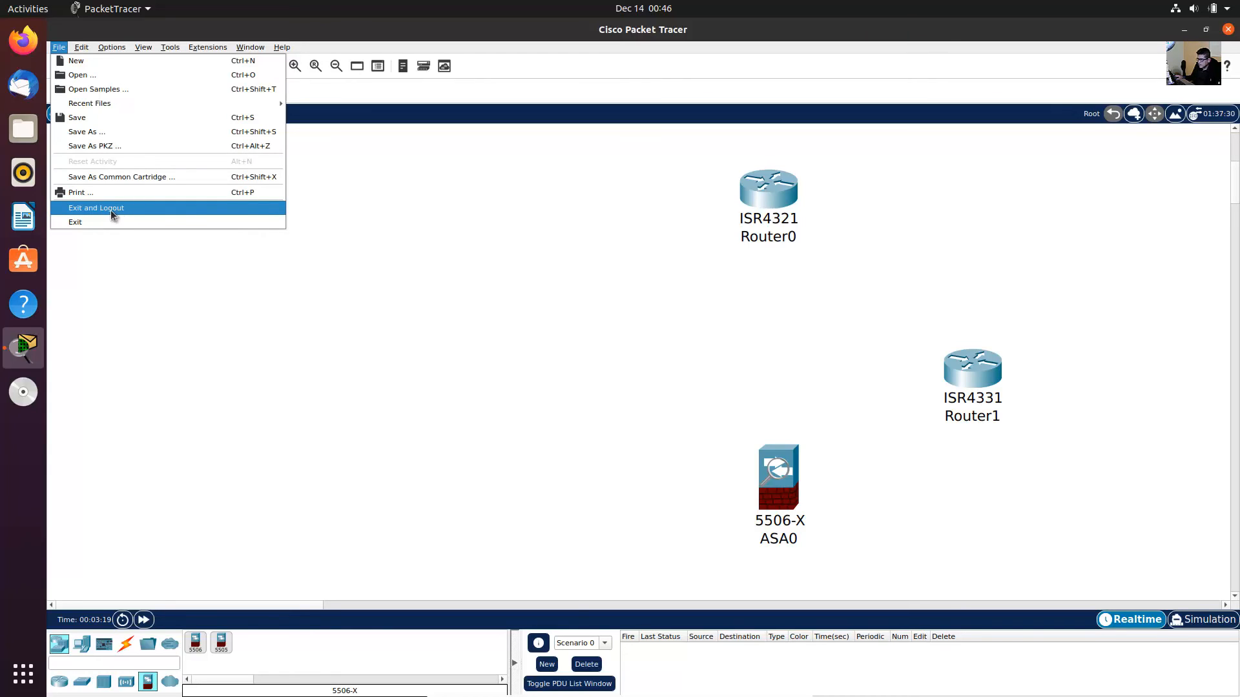
{"action": "mouse_move", "coordinate": [132, 208]}
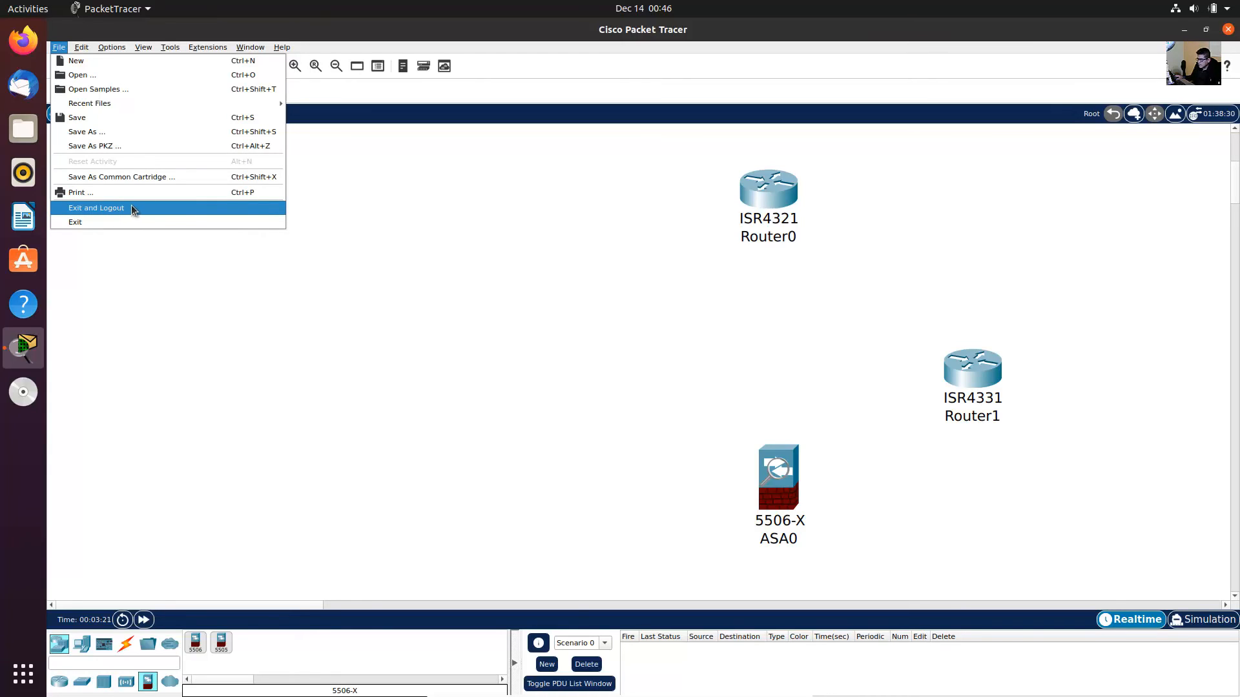
{"action": "mouse_move", "coordinate": [75, 222]}
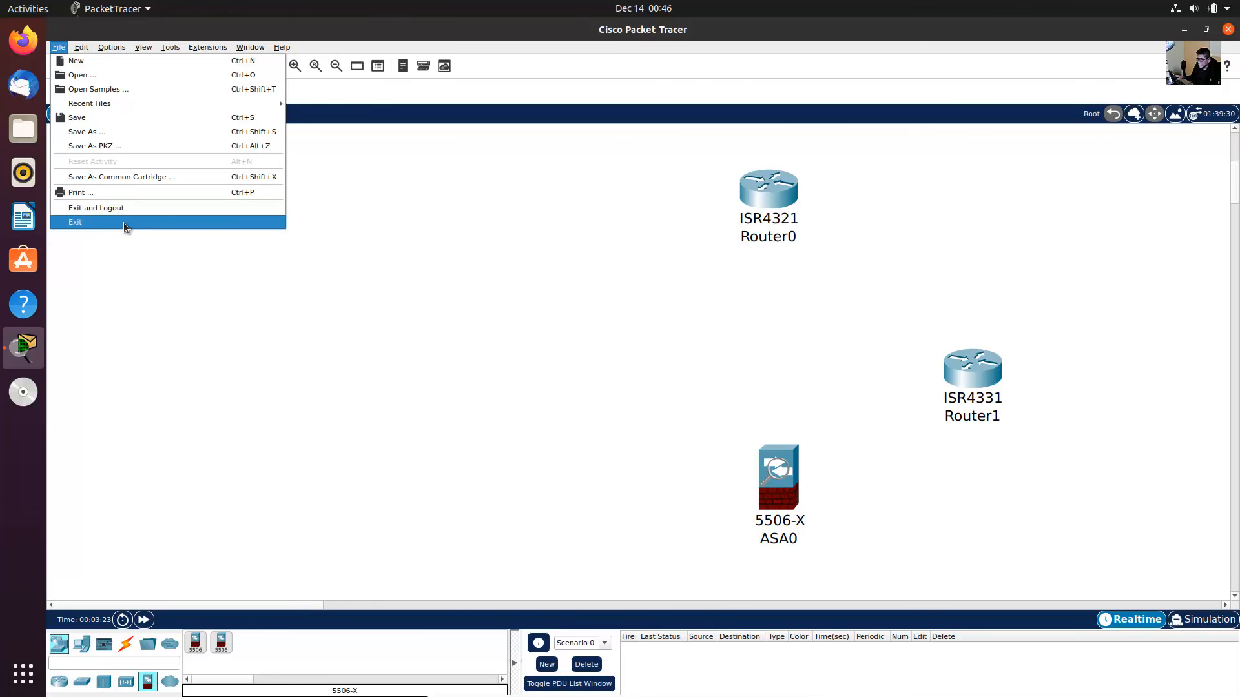